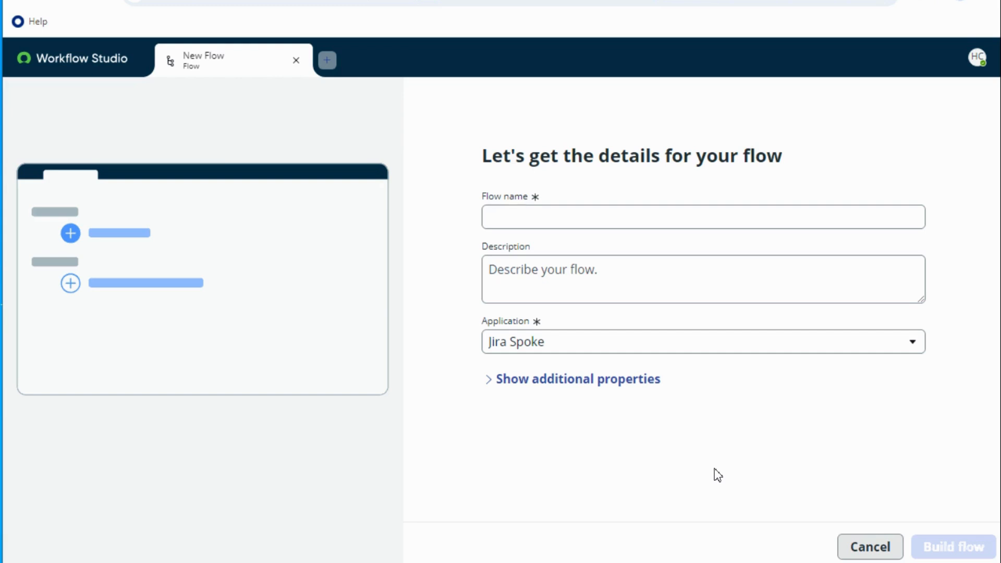
- Create the Jira Spoke flow 'Send defect updates', running as System user
click(702, 217)
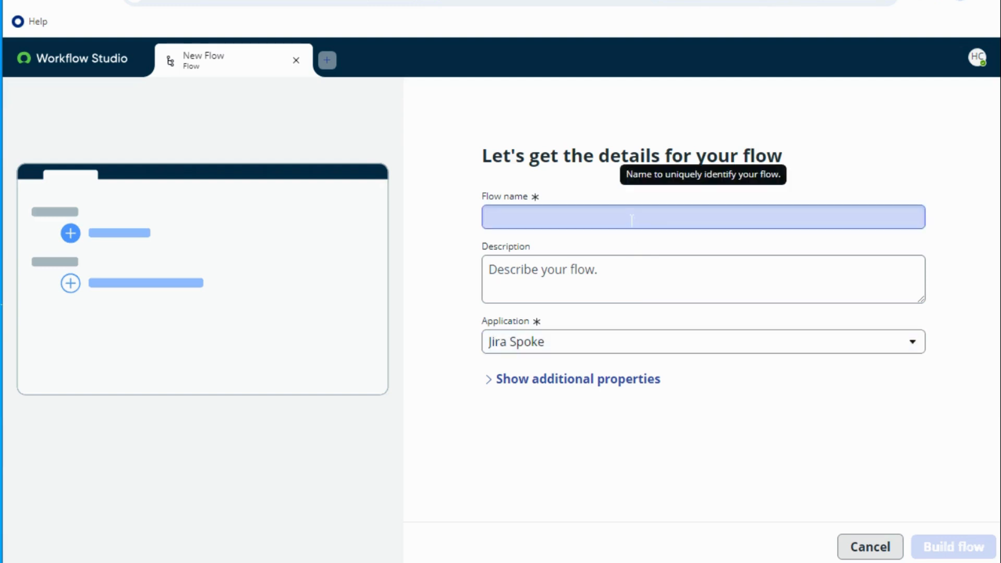
text(Send defect upd)
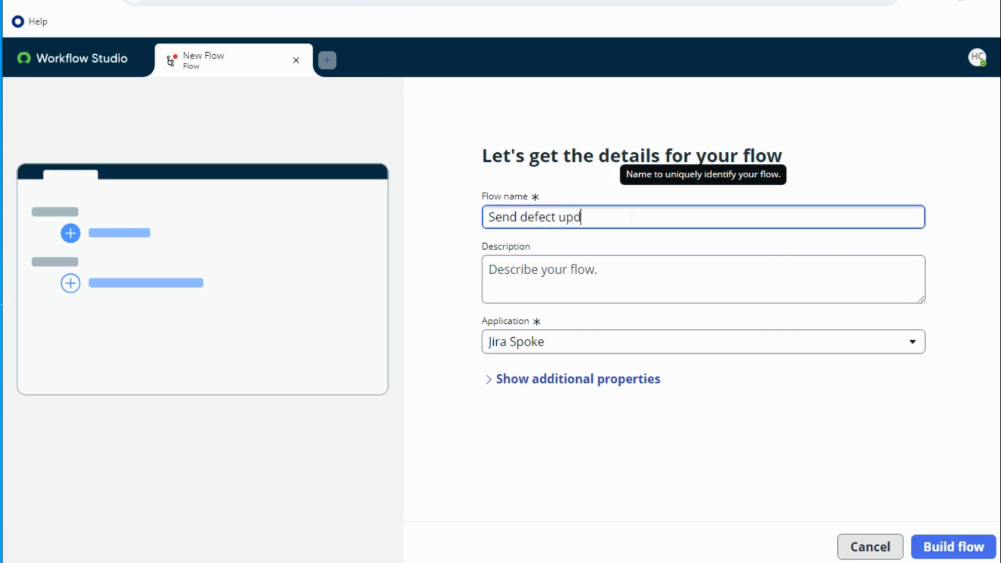
text(ates)
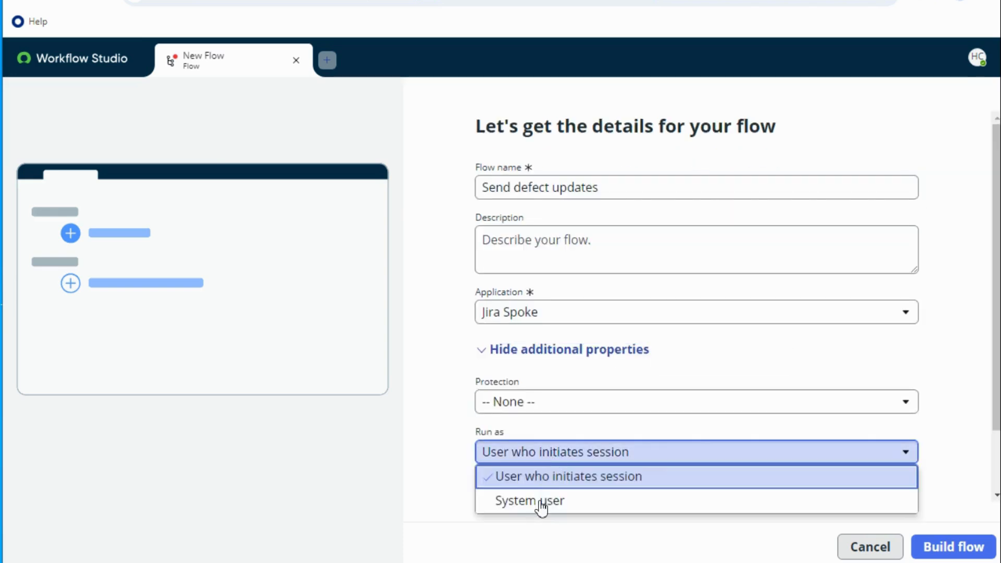
click(529, 501)
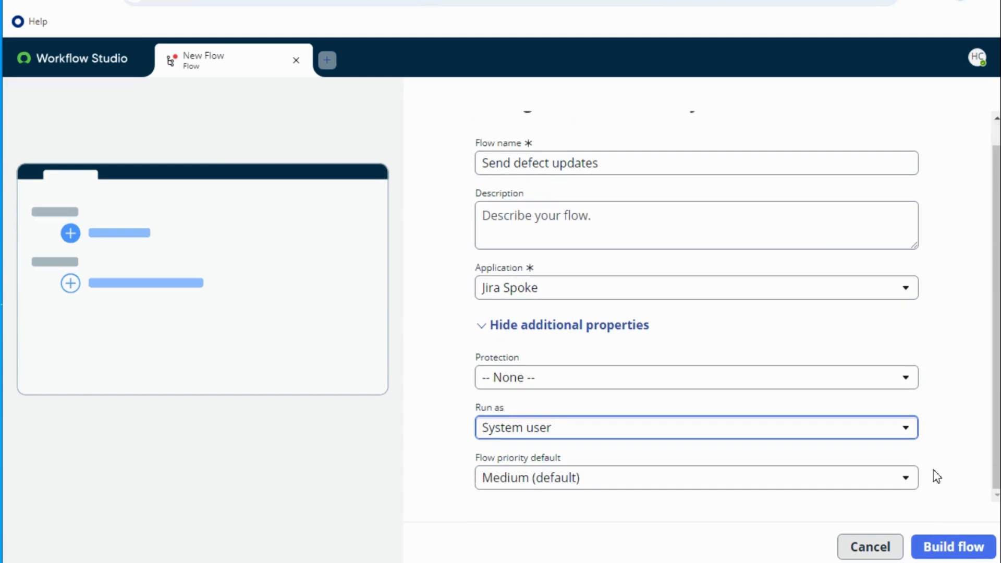
click(953, 547)
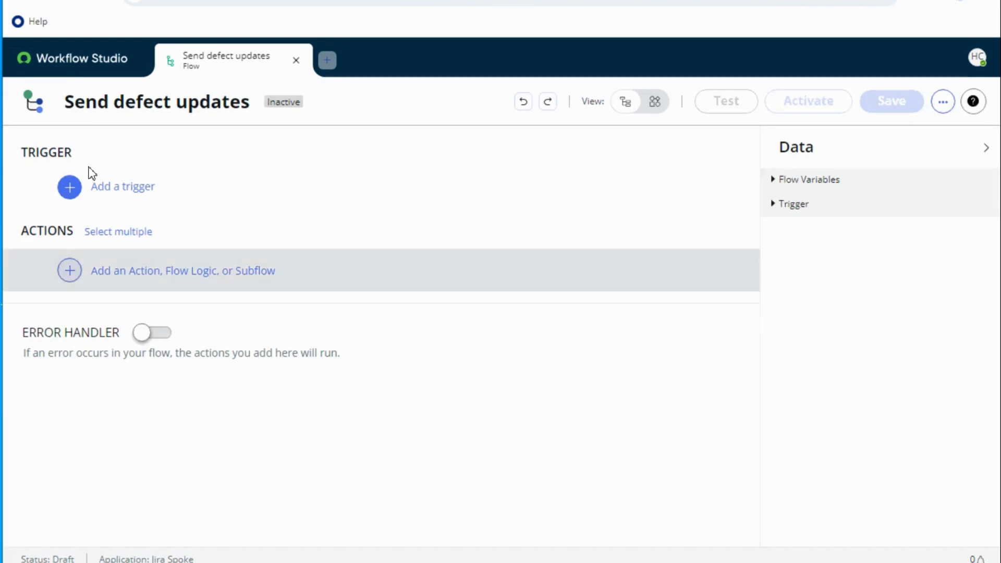
- Add a Created or Updated record trigger on the Defect (rm_defect) table, showing advanced options
click(69, 187)
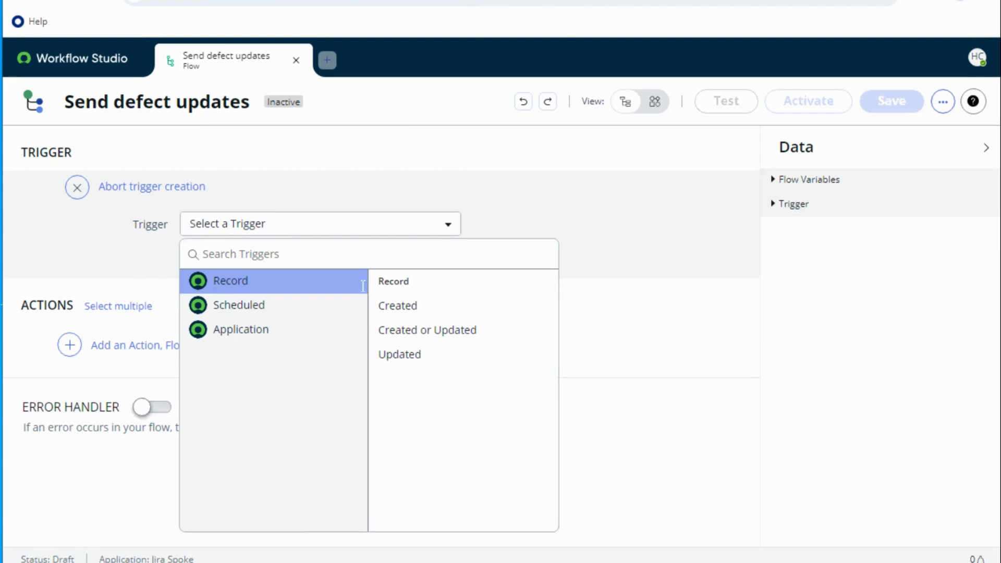
click(421, 335)
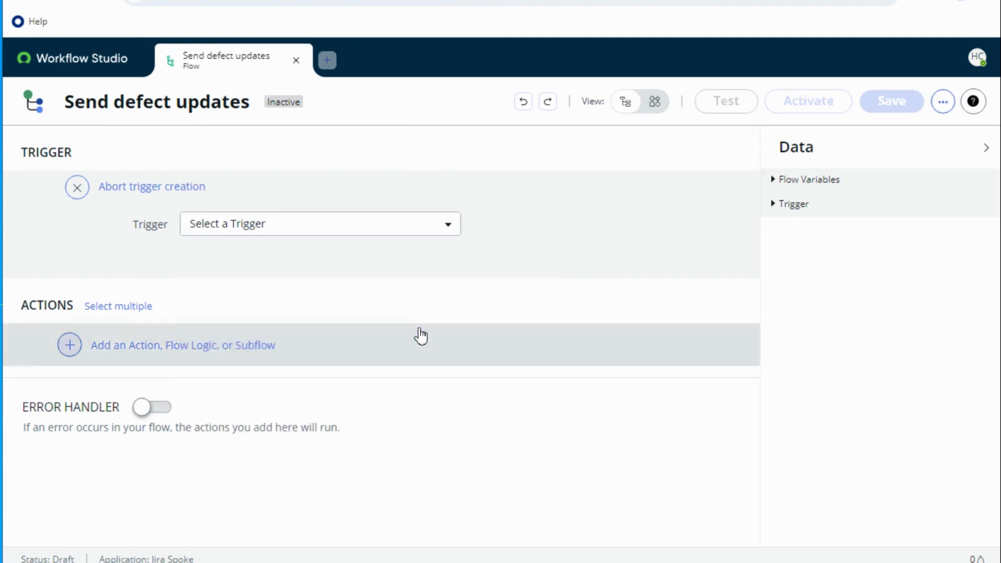
click(320, 224)
text(r)
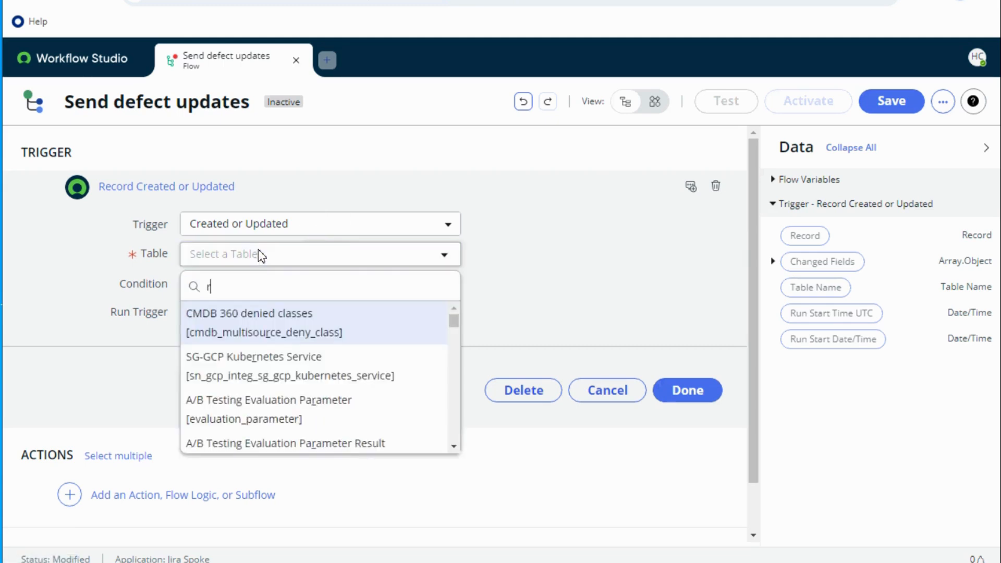
text(m_defect)
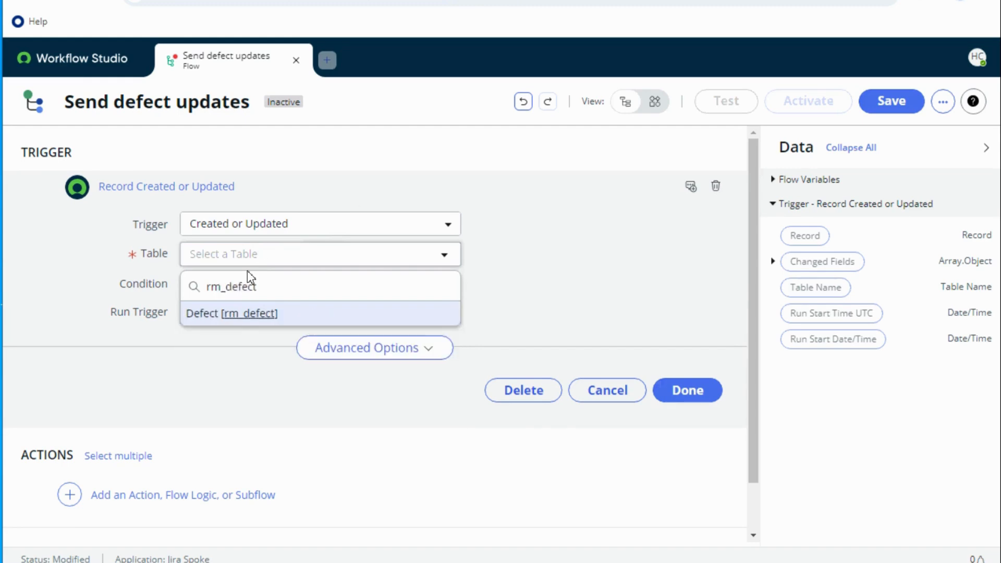
click(231, 313)
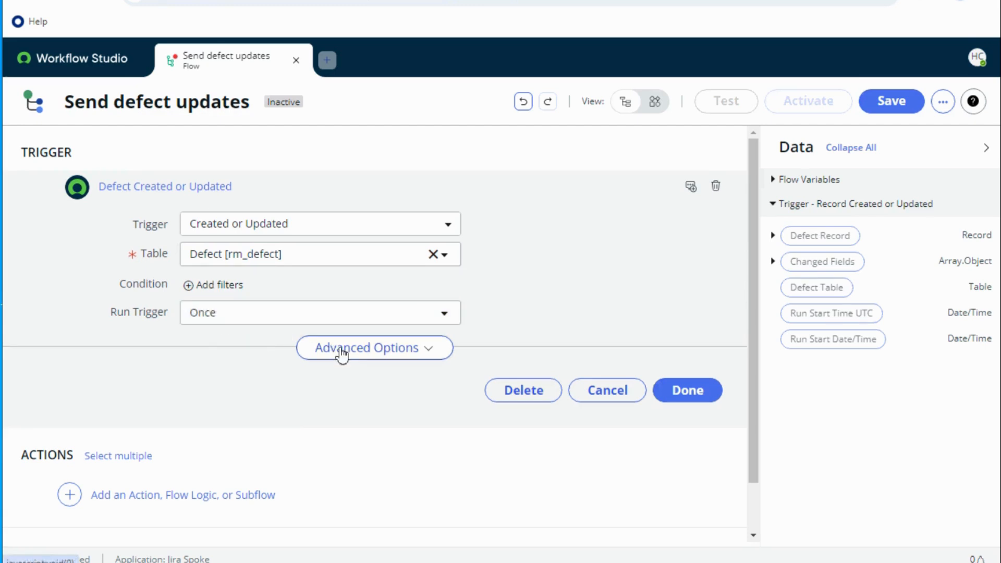
click(374, 347)
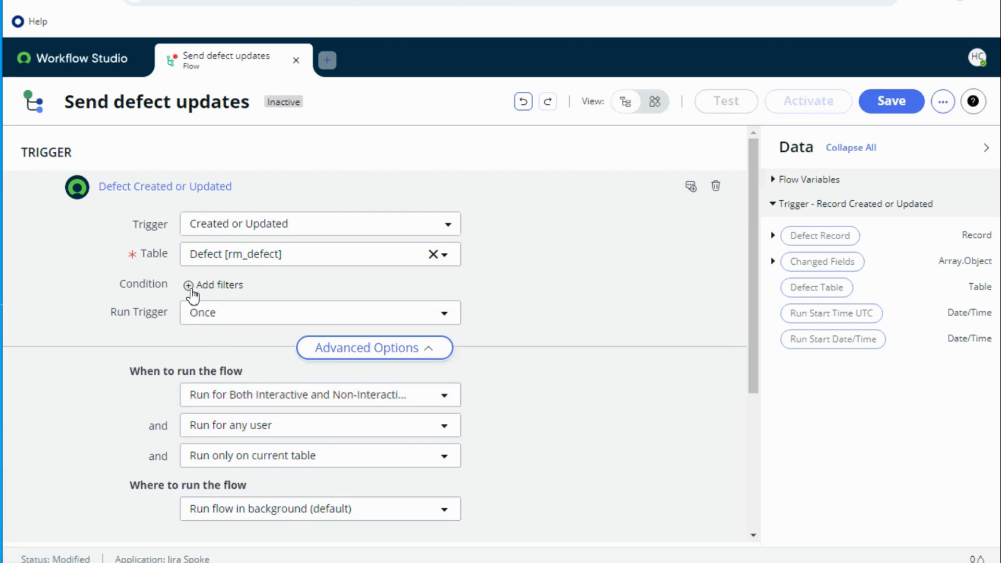
- Filter the trigger to defects whose External ID is not empty
click(188, 284)
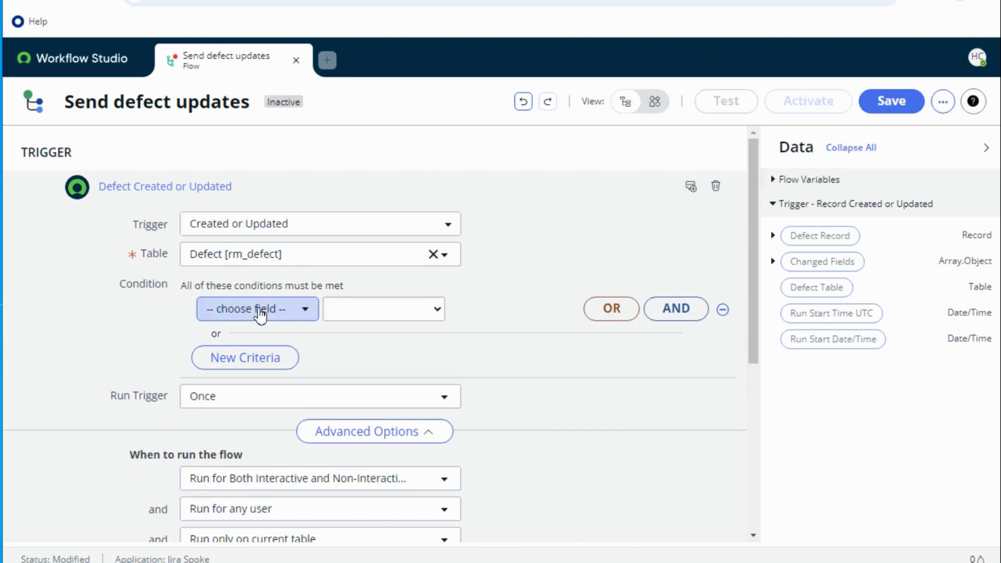
click(257, 309)
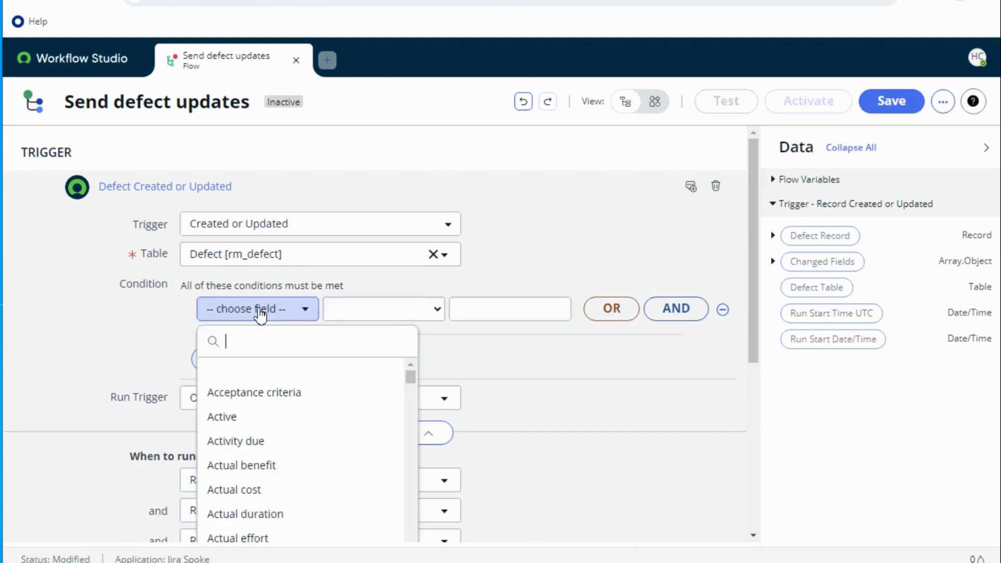
text(exter)
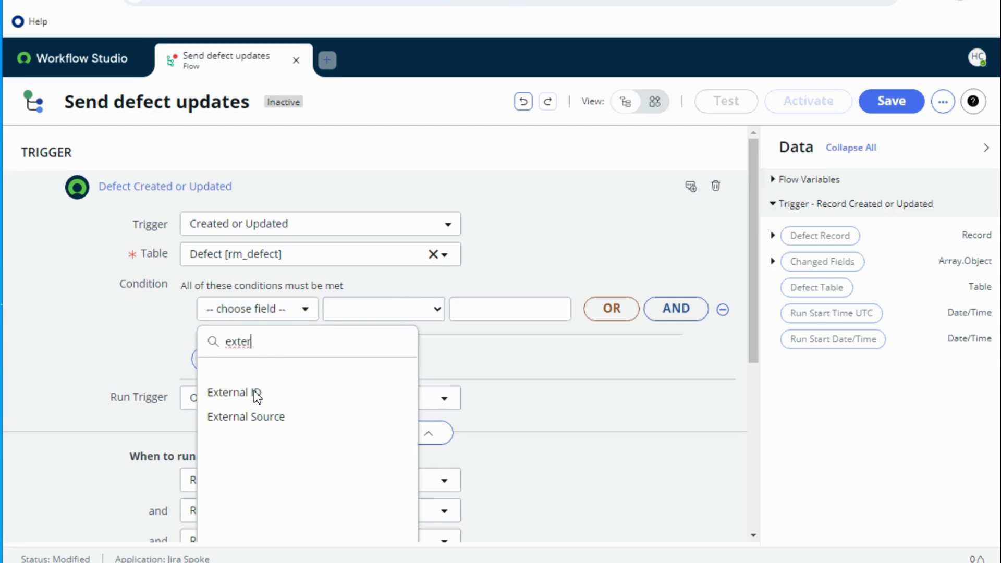
click(233, 392)
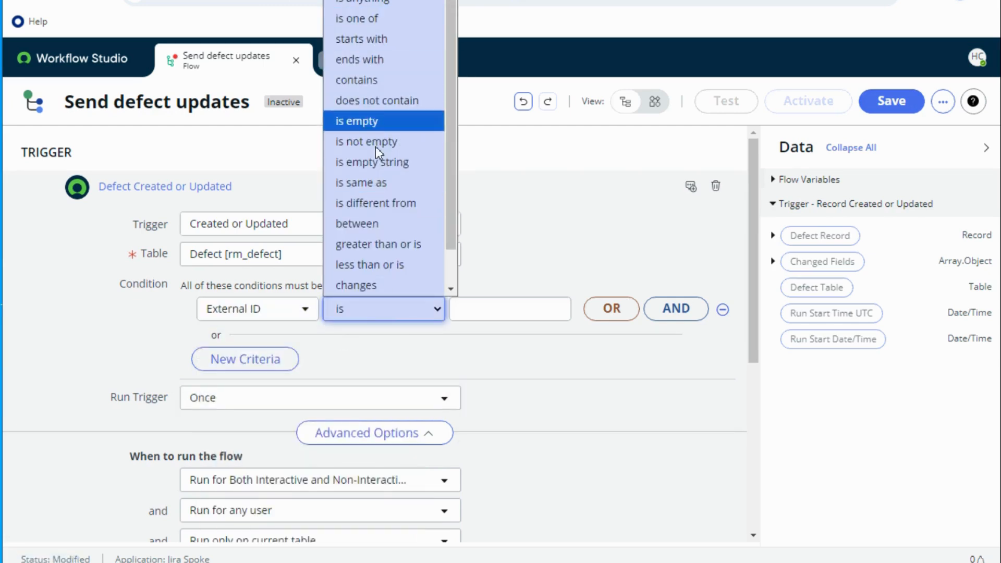
click(367, 141)
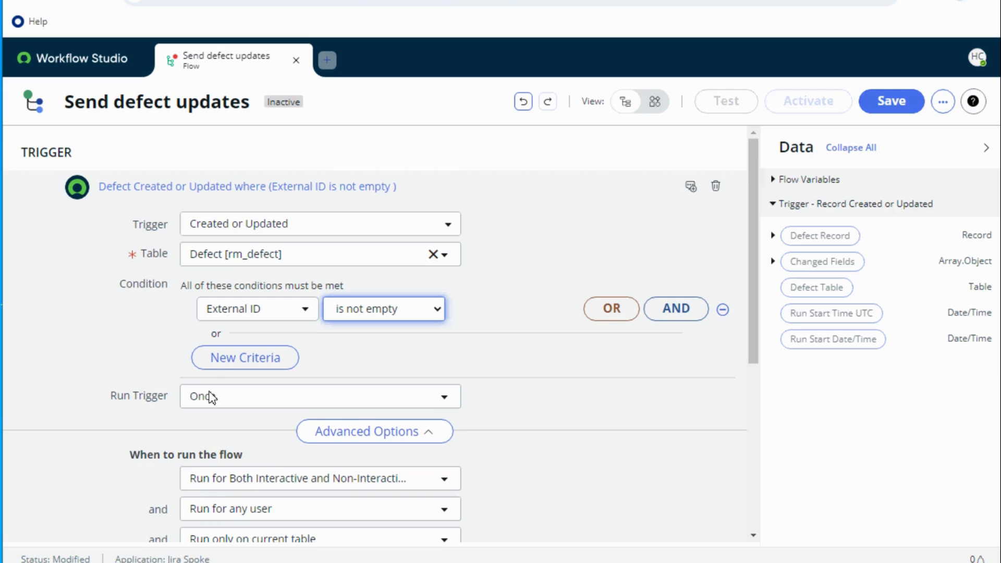
- Set the trigger to run for every update
click(320, 396)
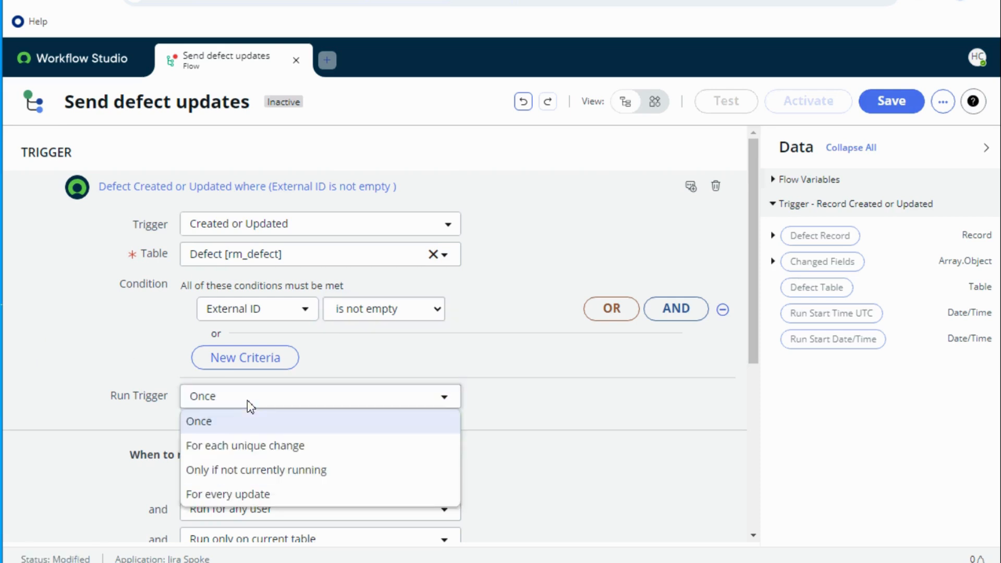
mouse_move(278, 445)
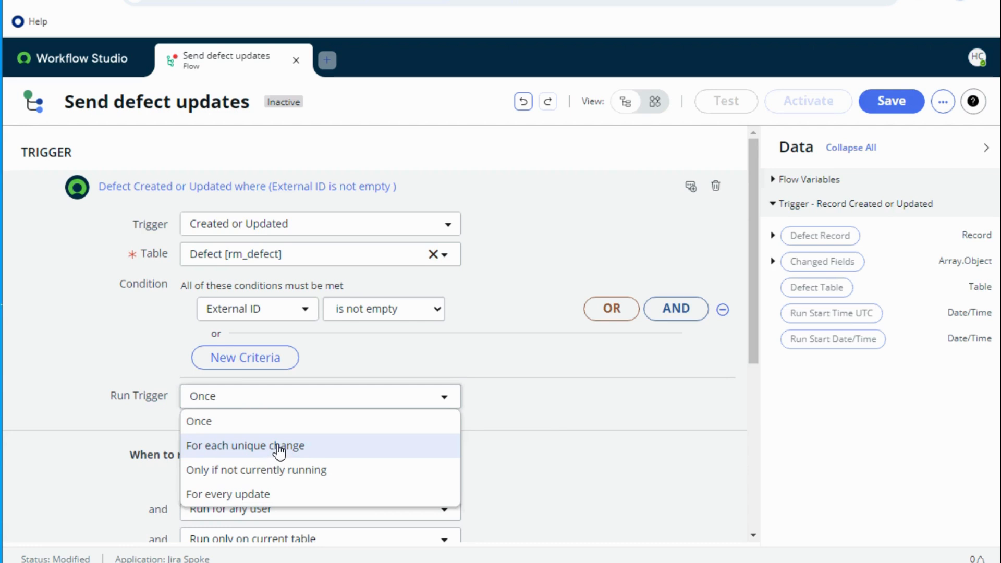
click(244, 445)
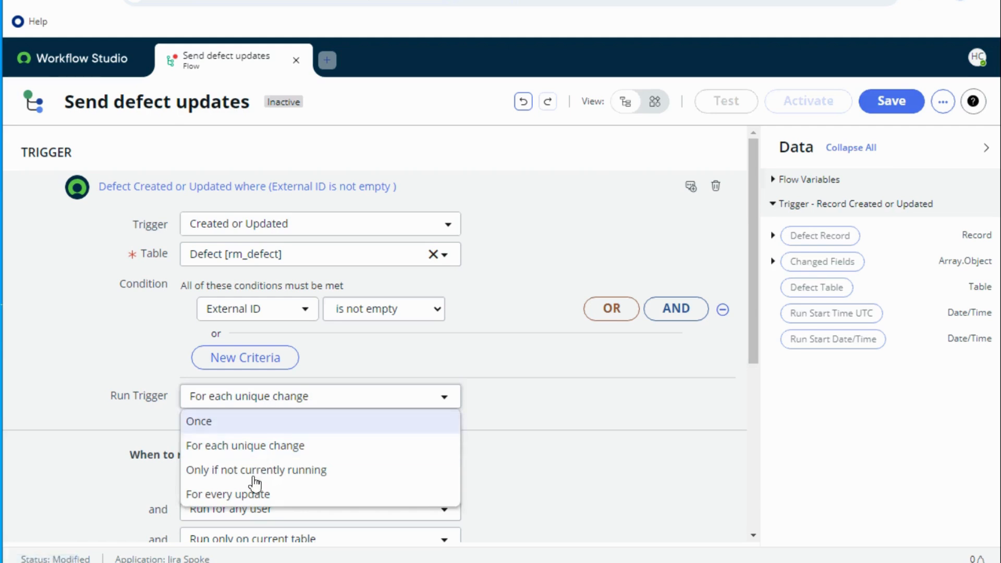
click(228, 494)
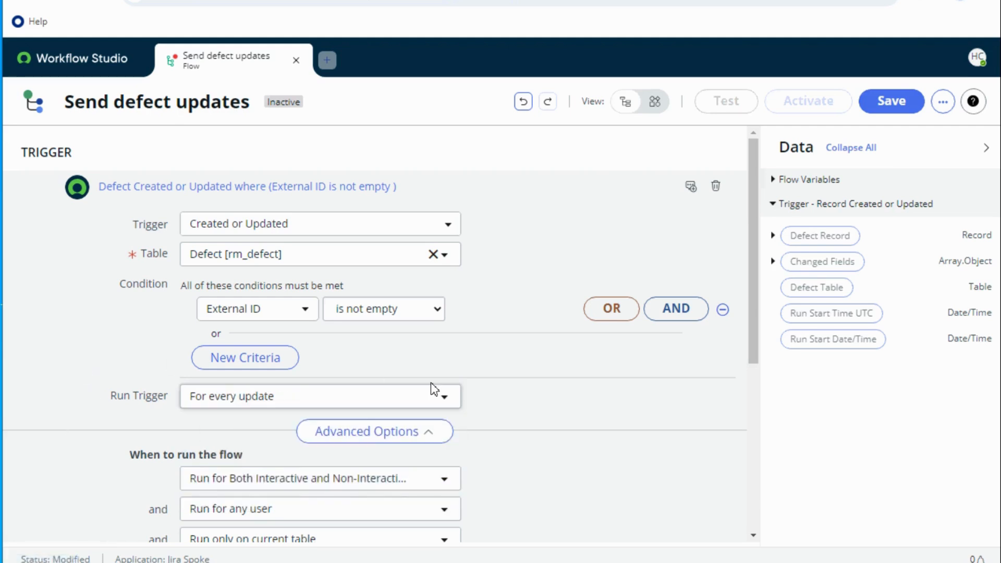
- Pick a session type under 'When to run the flow' in the trigger's advanced options
scroll(down, 3)
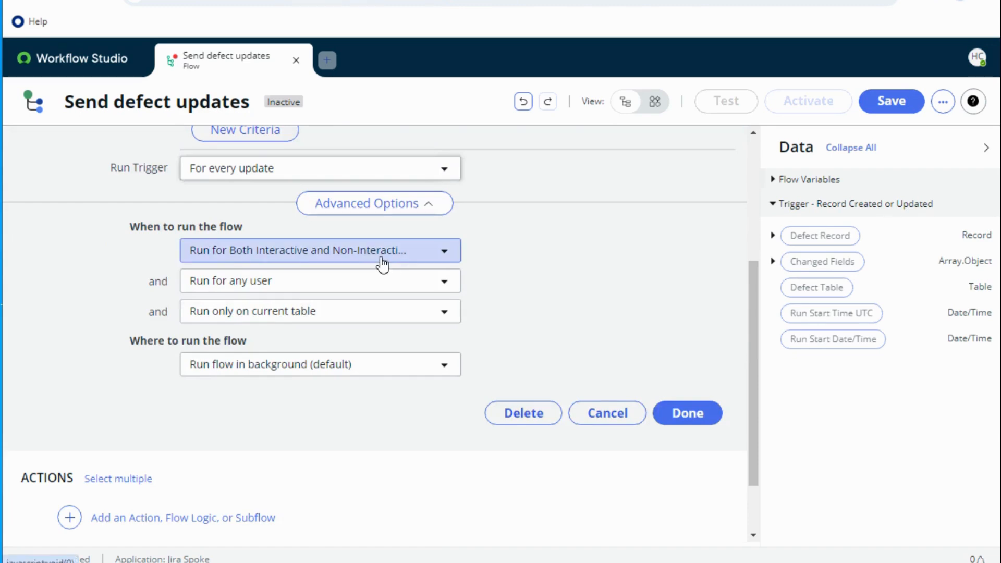
click(319, 250)
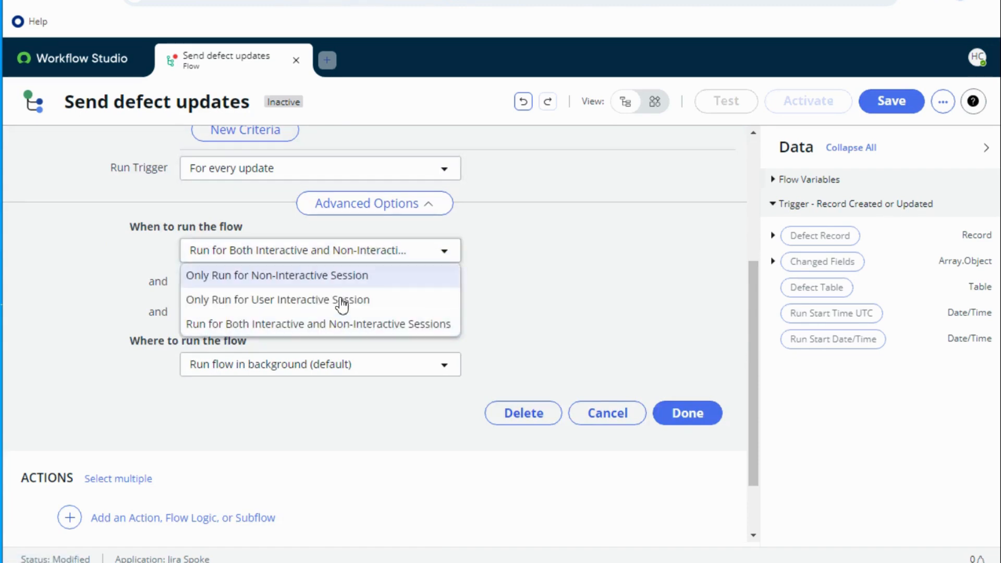
click(277, 300)
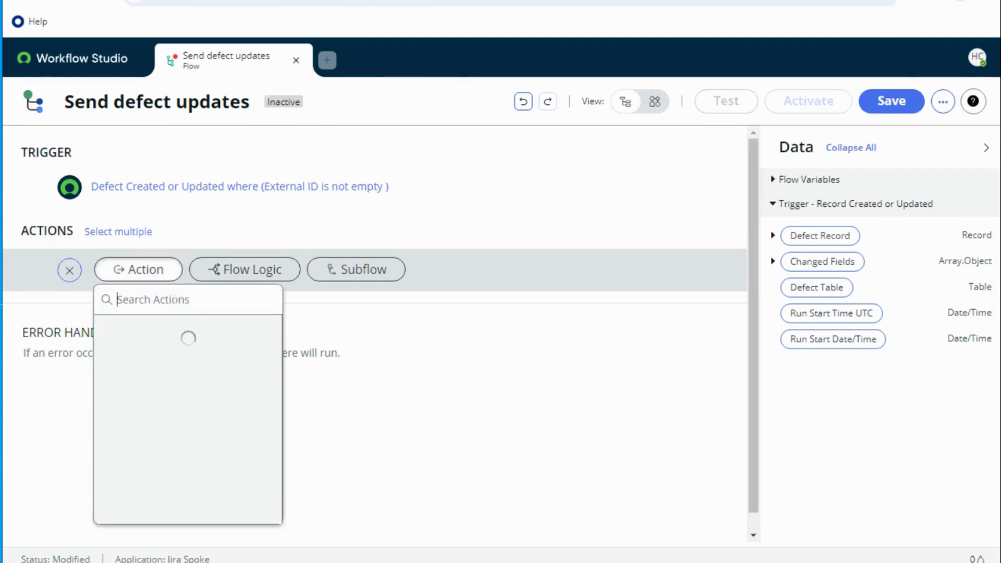
- Add an Update Issue action with Issue ID taken from the defect's External ID
text(update)
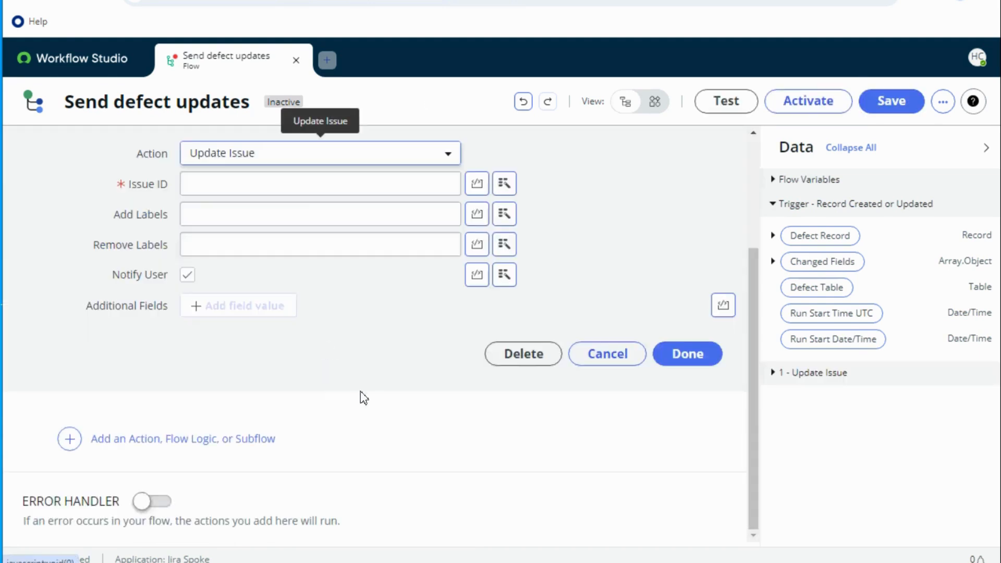
click(319, 183)
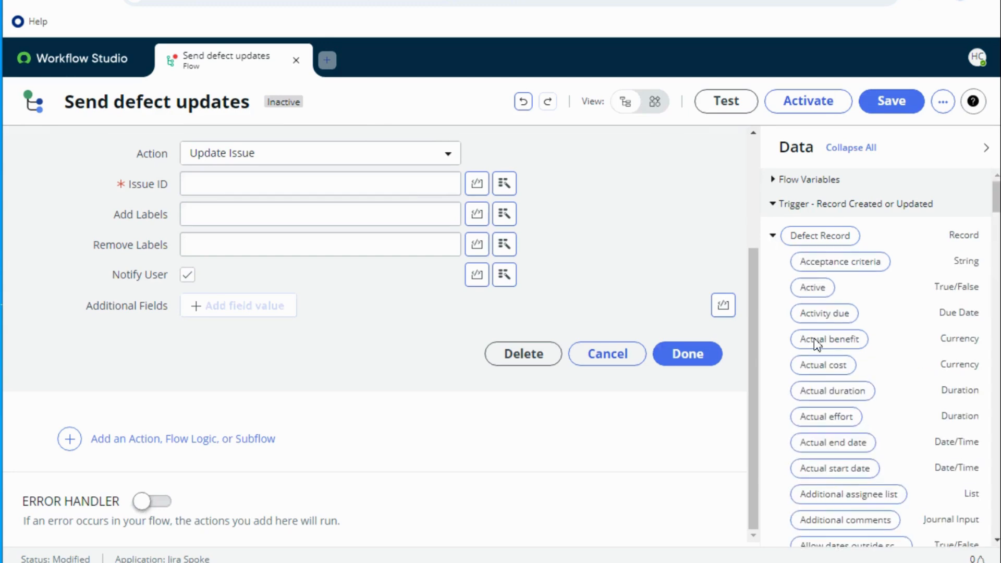
scroll(down, 3)
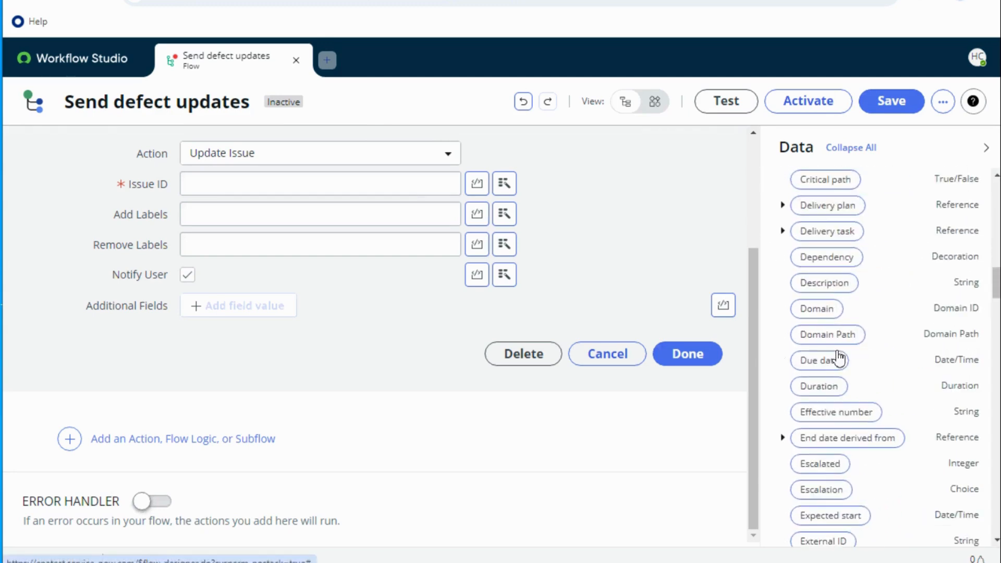
scroll(down, 3)
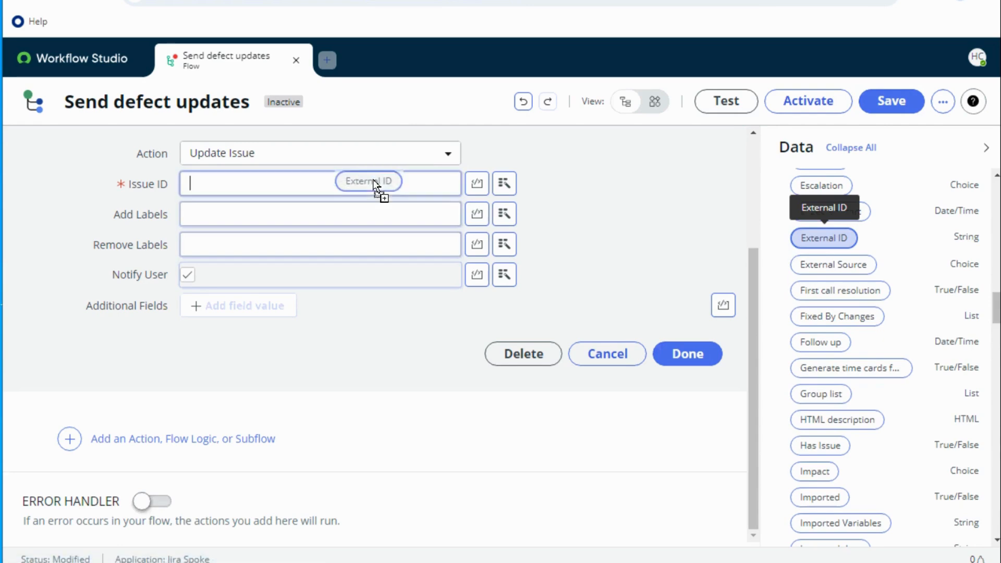
click(824, 238)
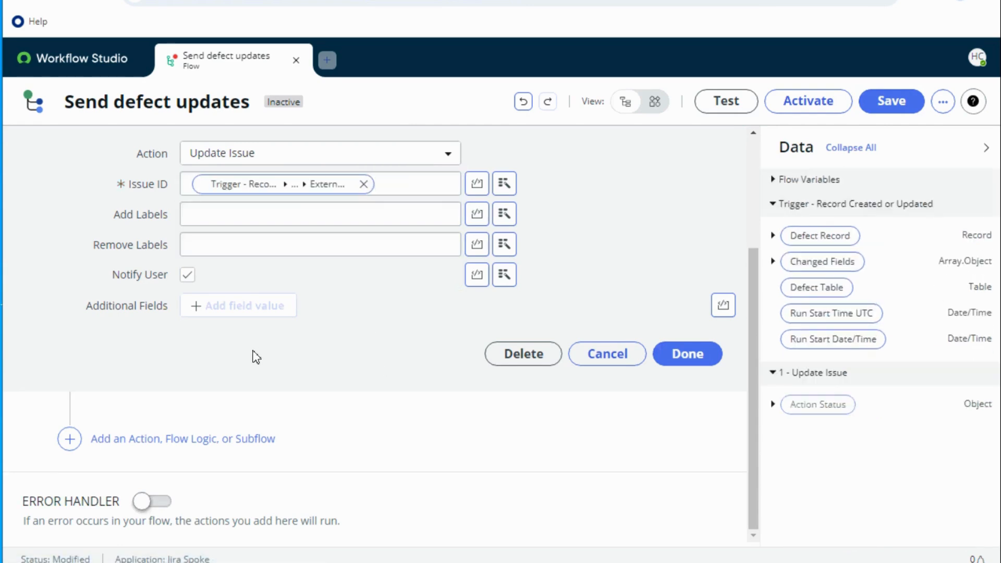
mouse_move(242, 312)
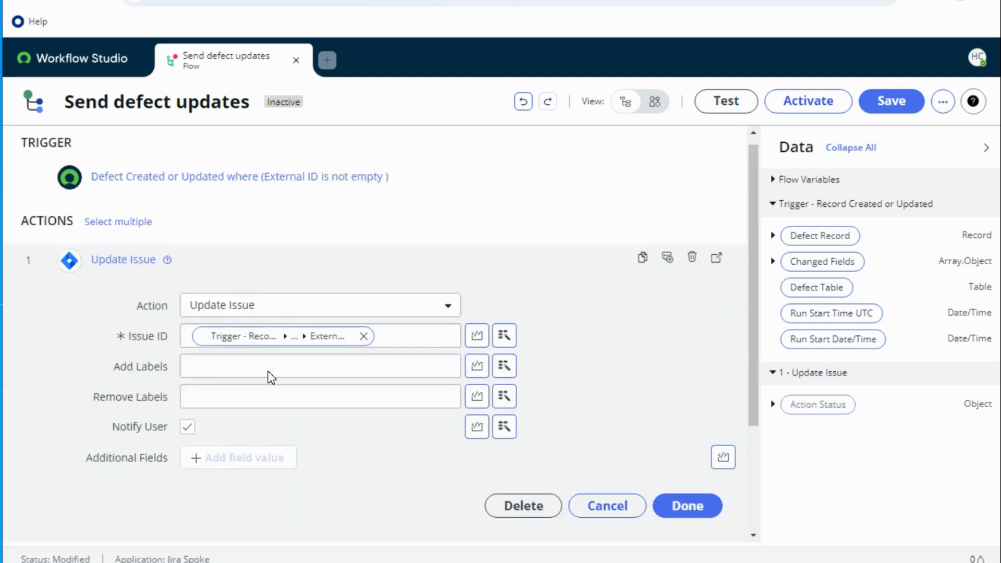
mouse_move(130, 463)
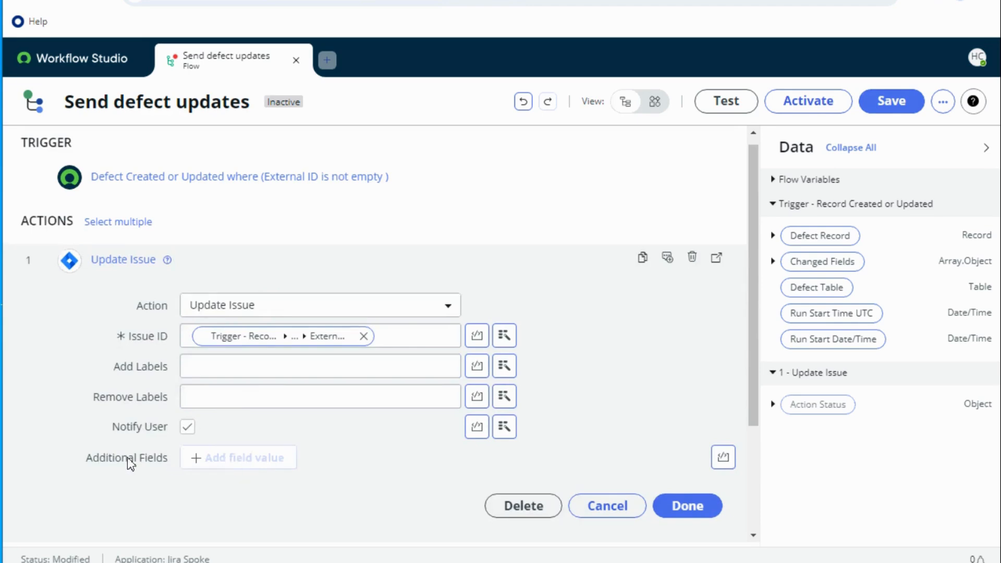
mouse_move(326, 465)
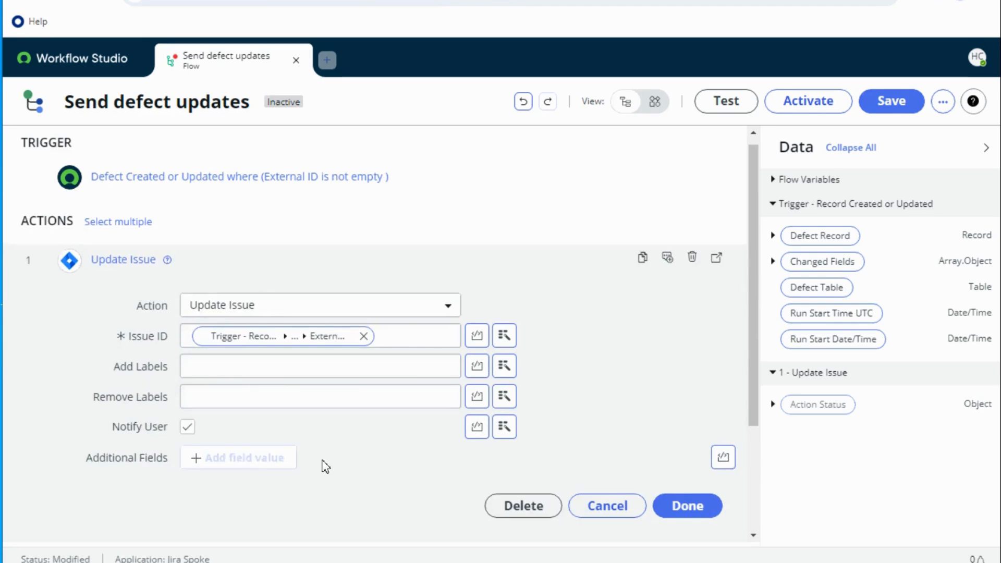
mouse_move(359, 461)
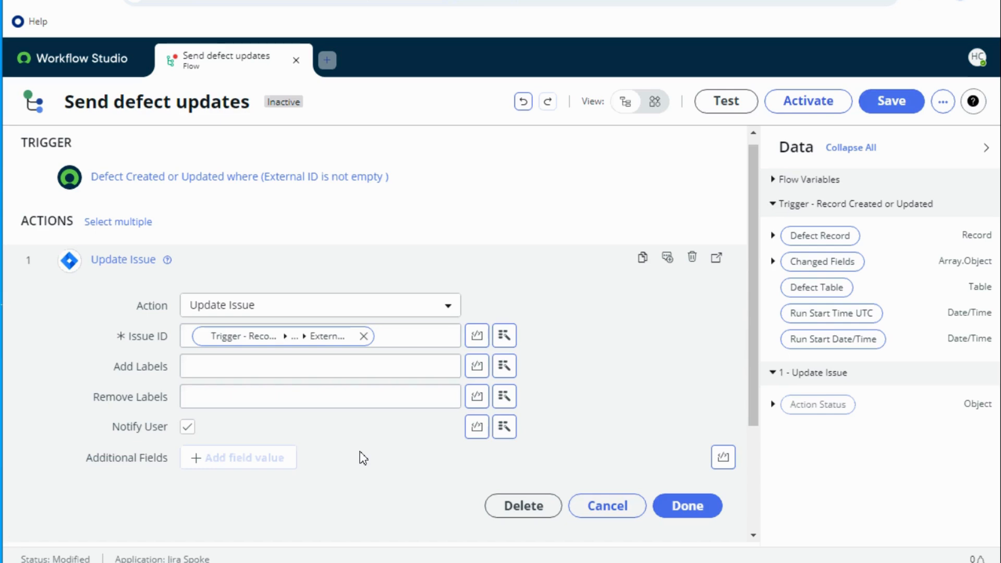
mouse_move(87, 245)
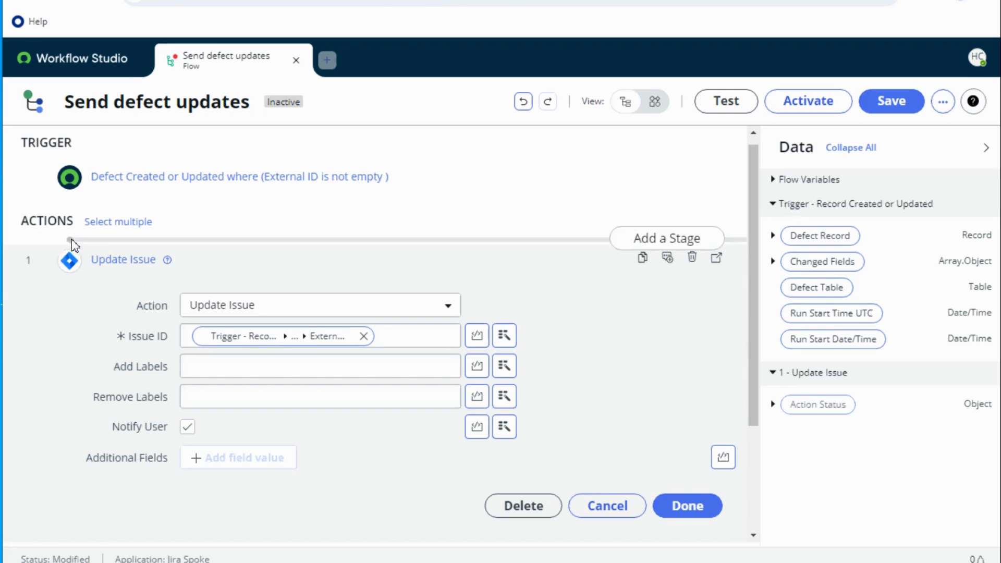
- Insert a Generate Encoded Query action before Update Issue
click(71, 241)
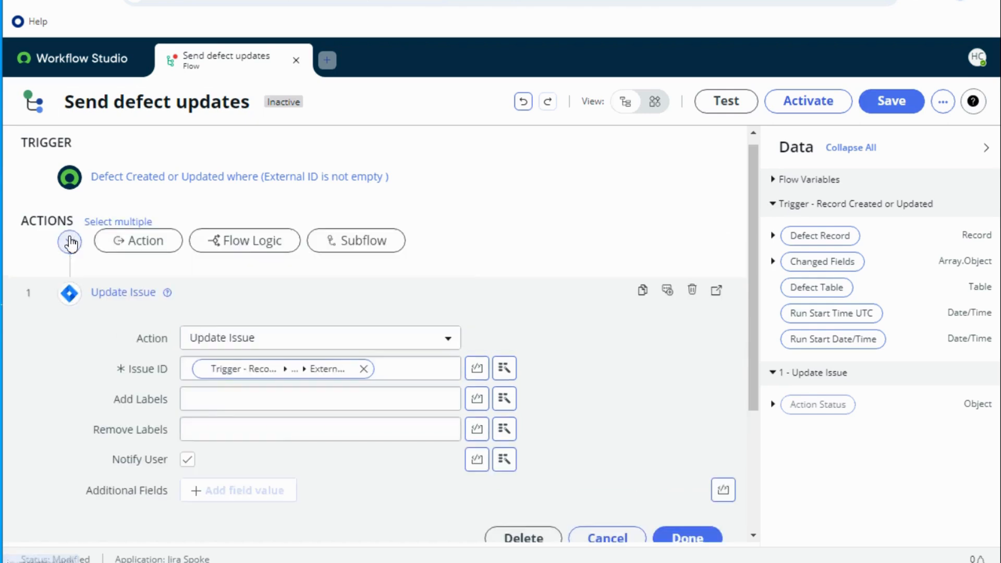
click(70, 241)
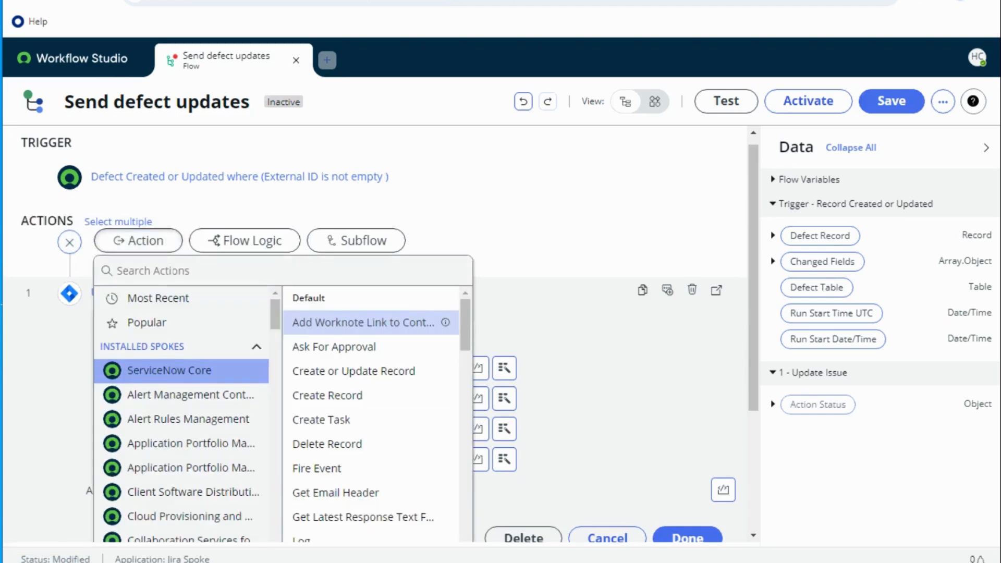
text(end)
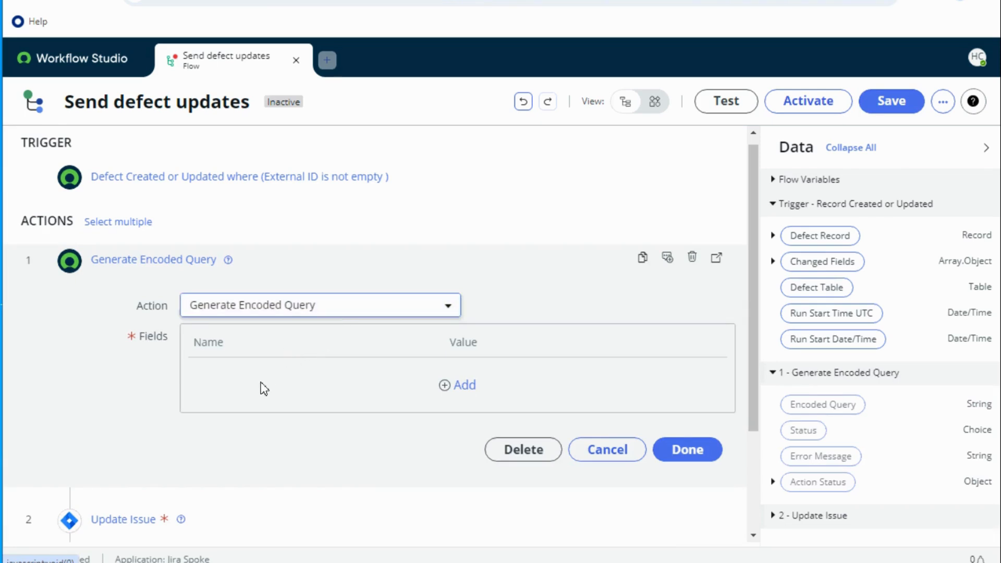
mouse_move(267, 392)
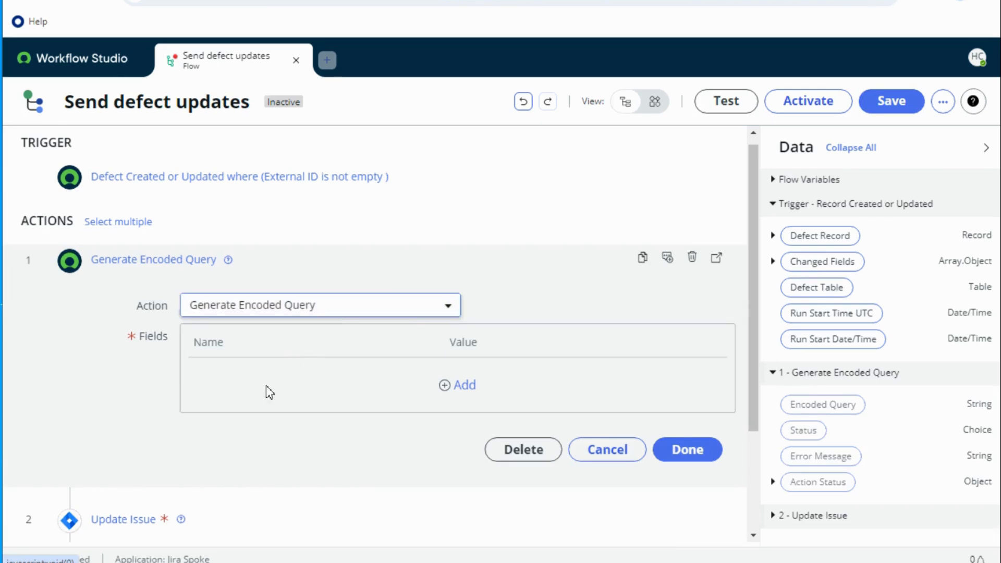
- Add a 'summary' field whose value is the defect's Short description
click(464, 384)
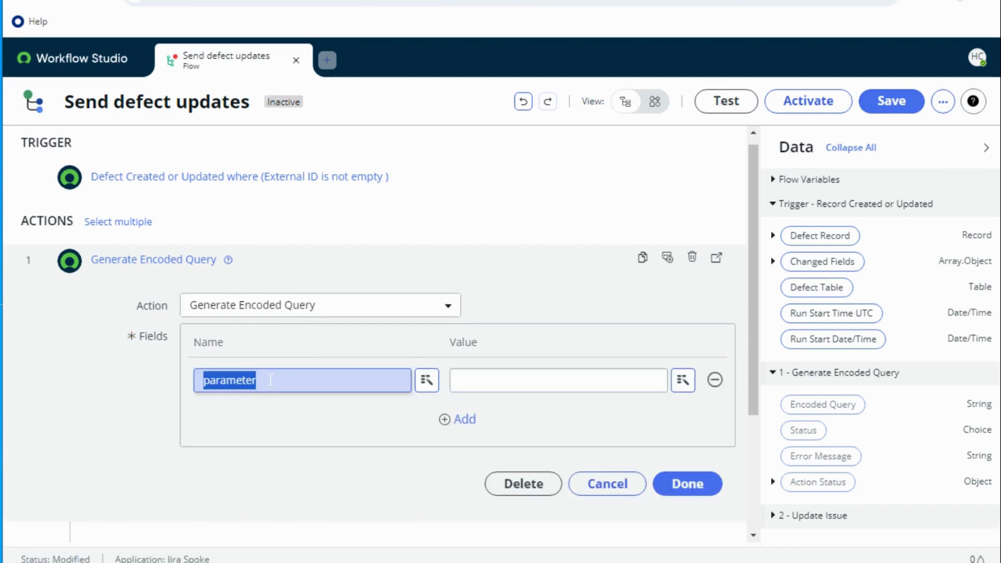
text(summary)
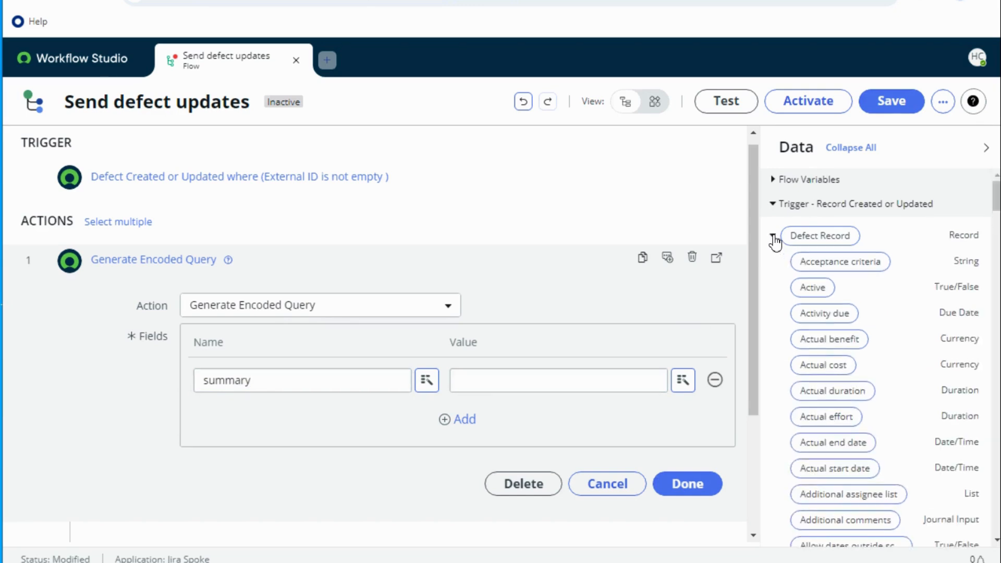
scroll(down, 3)
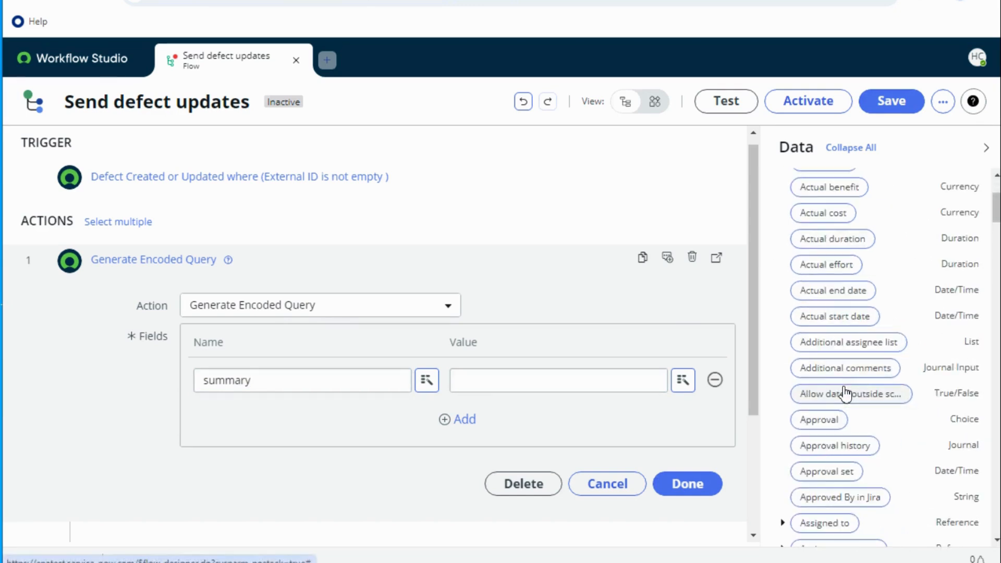
scroll(down, 3)
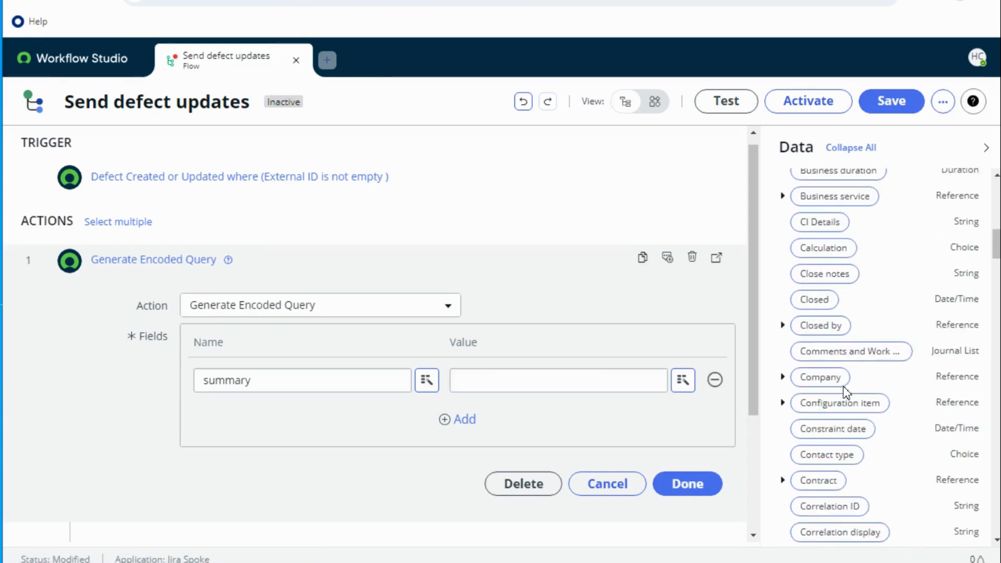
scroll(down, 3)
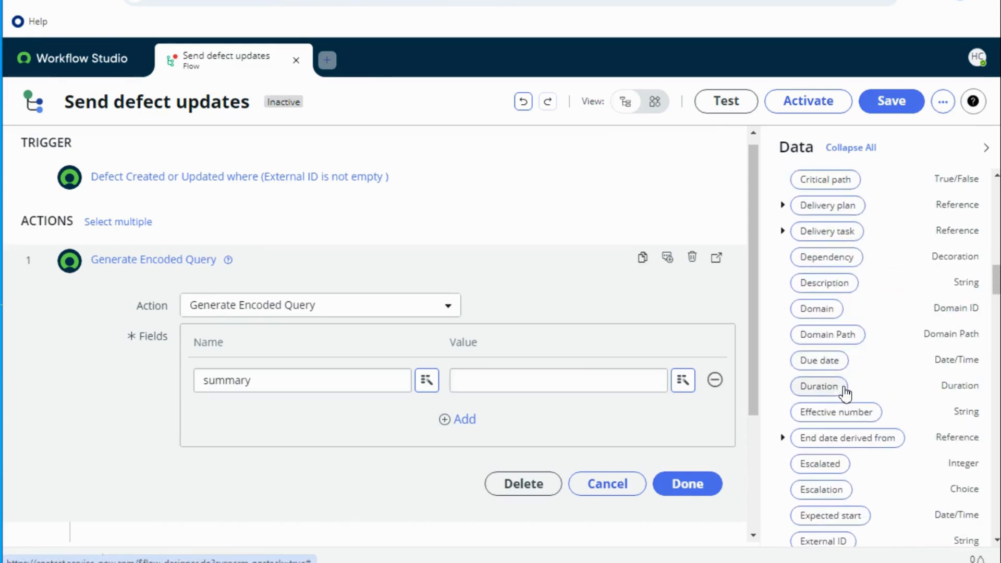
scroll(down, 3)
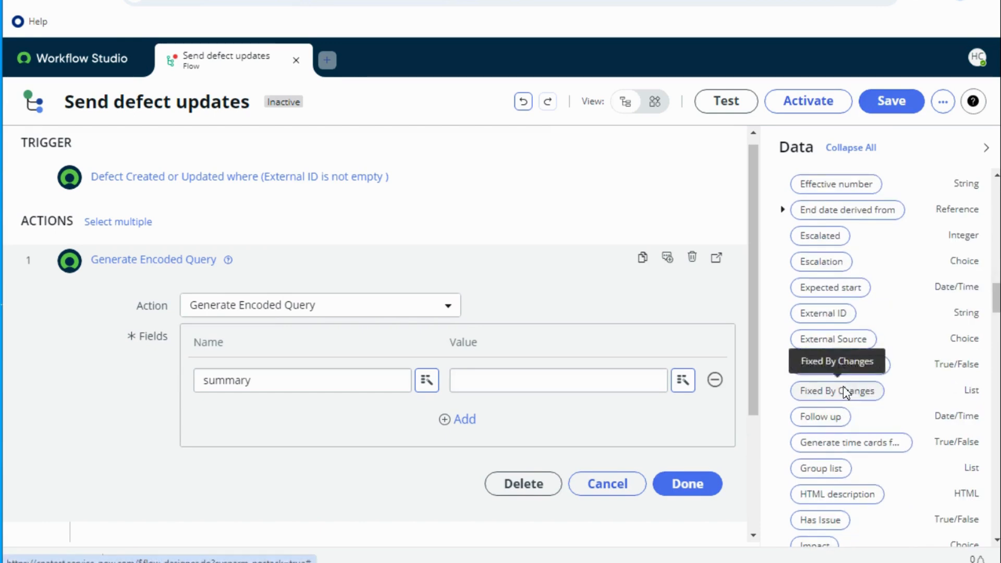
scroll(down, 3)
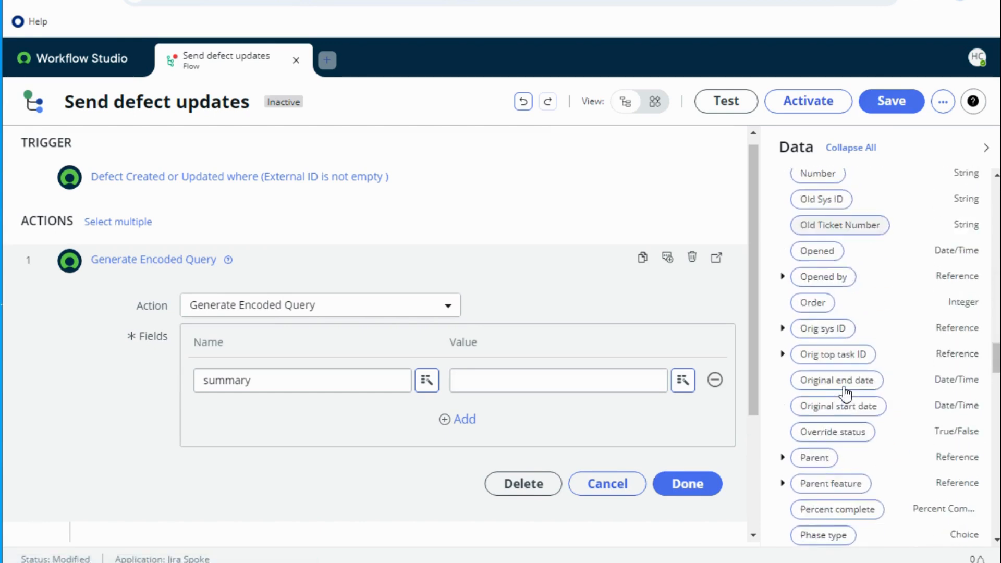
scroll(down, 3)
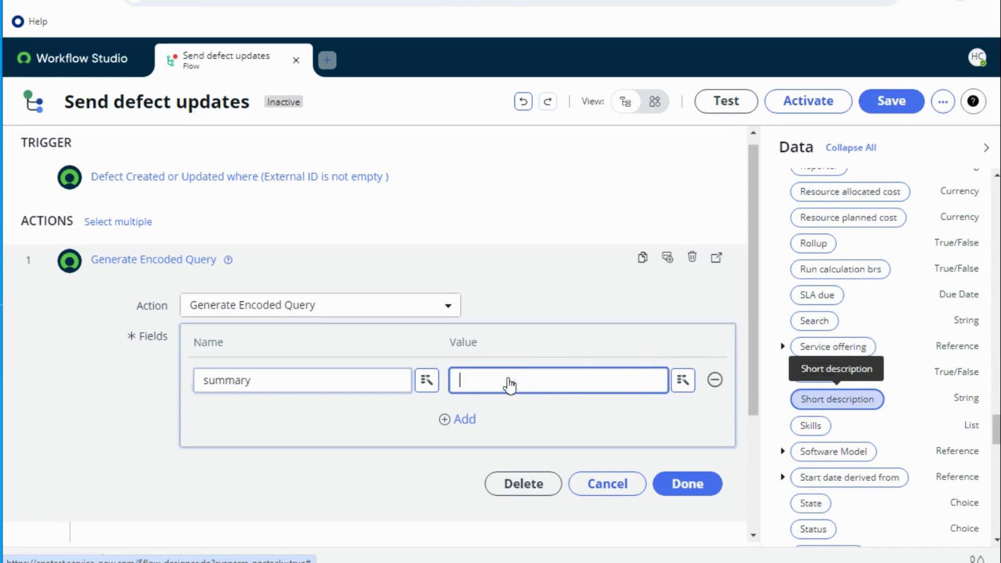
click(837, 399)
text(parameter)
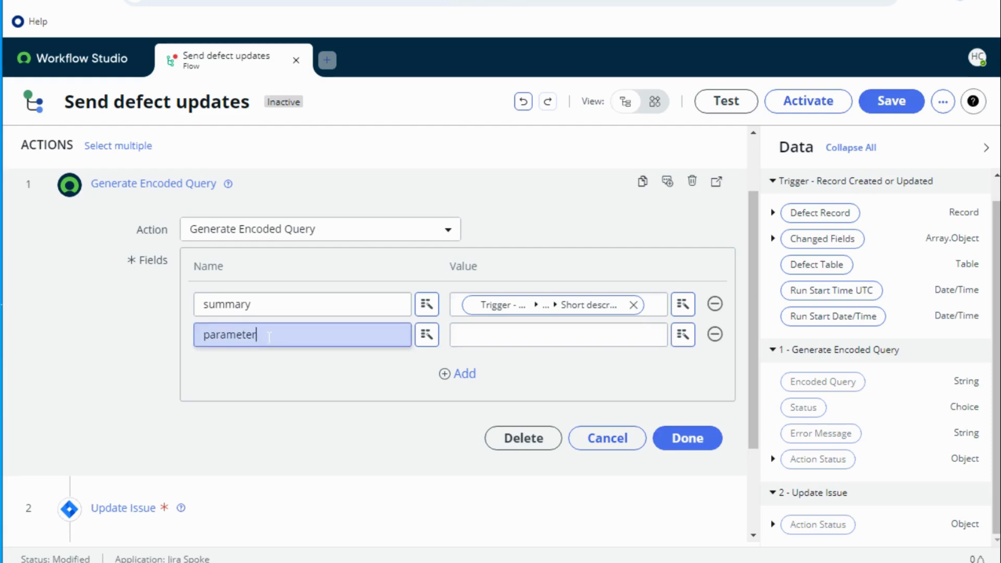
- Map a 'description' field to the trigger's Description and close the encoded query step
text(description)
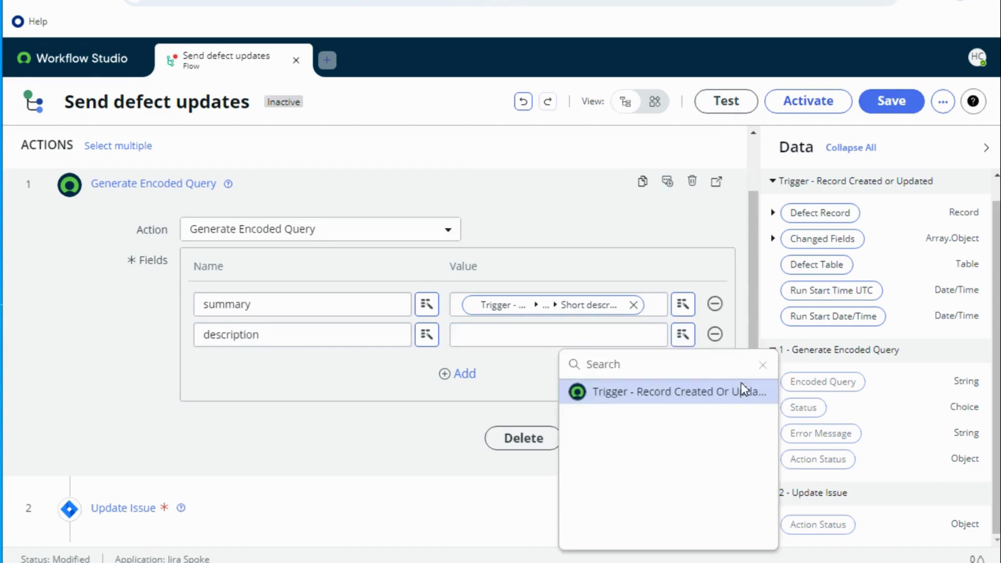
click(679, 392)
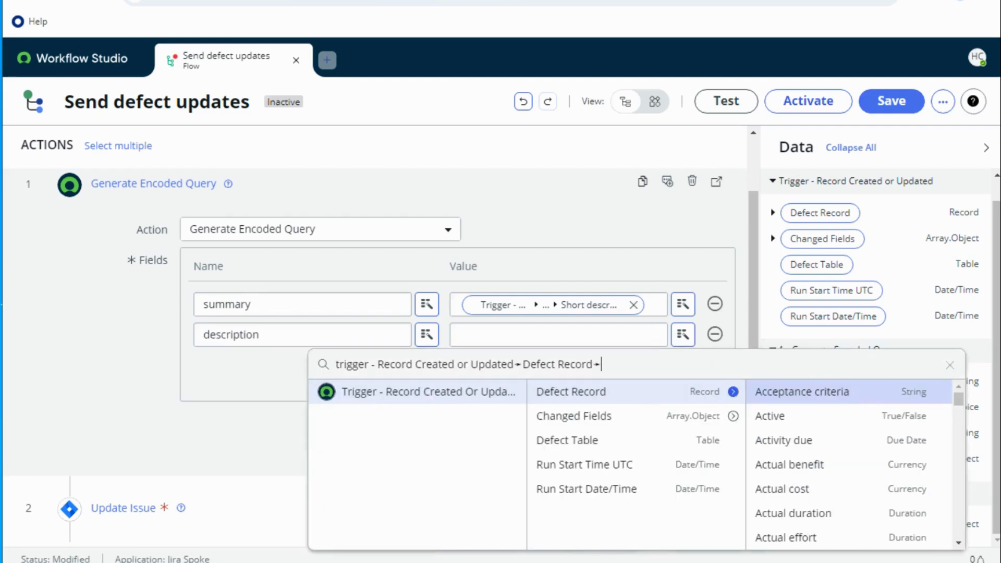
text(desc)
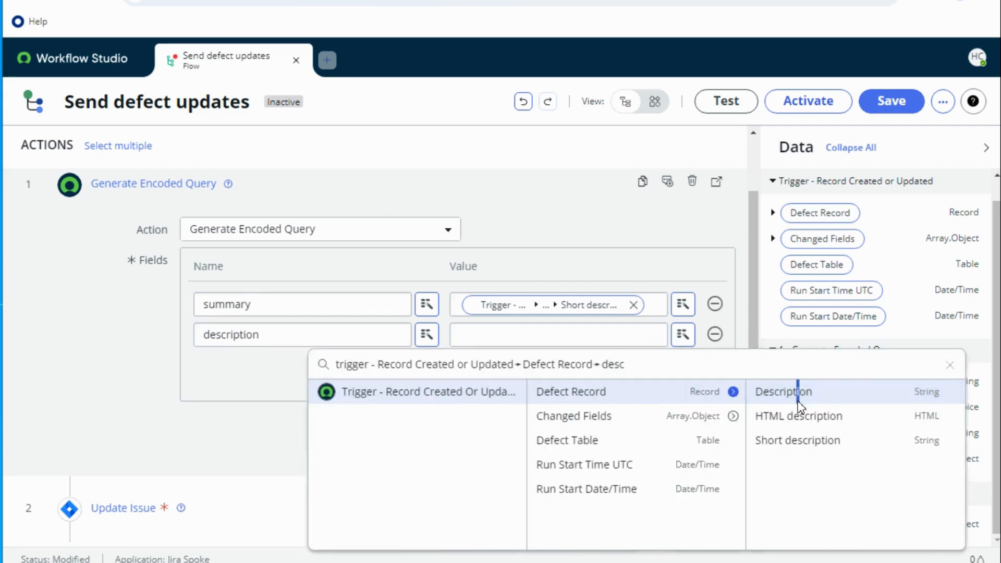
click(783, 392)
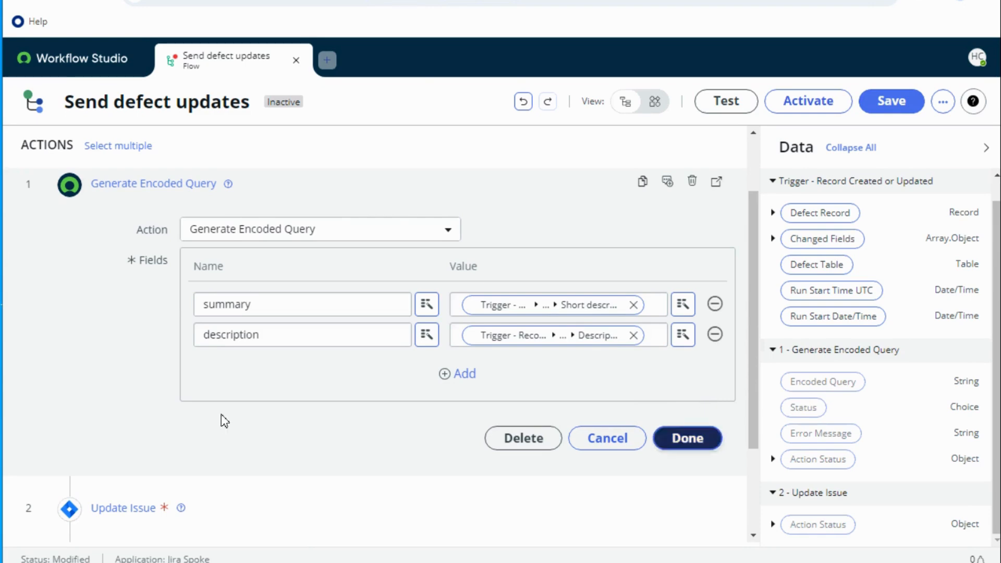
click(687, 438)
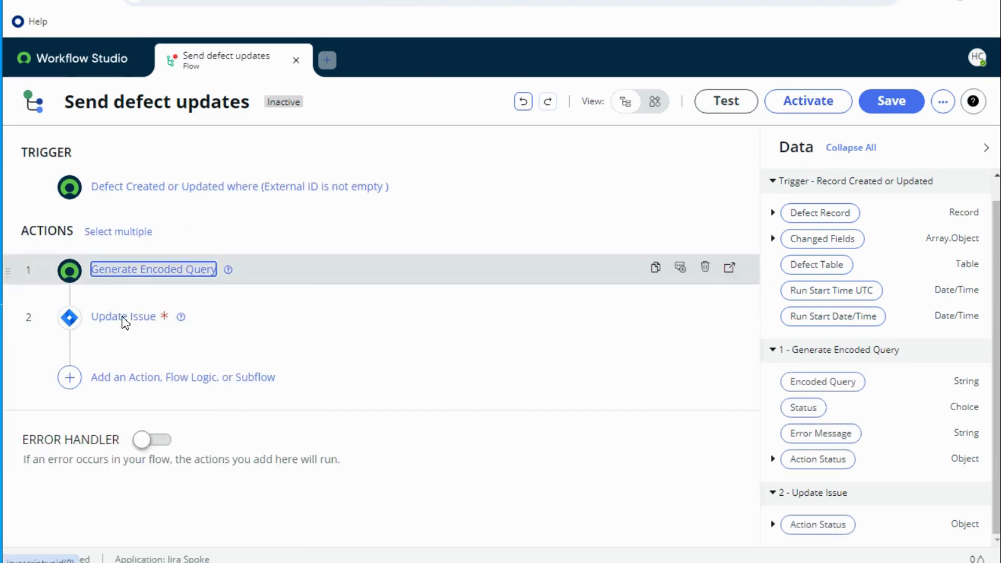
- Set Update Issue's Additional Fields to the Encoded Query output and close the step
click(123, 316)
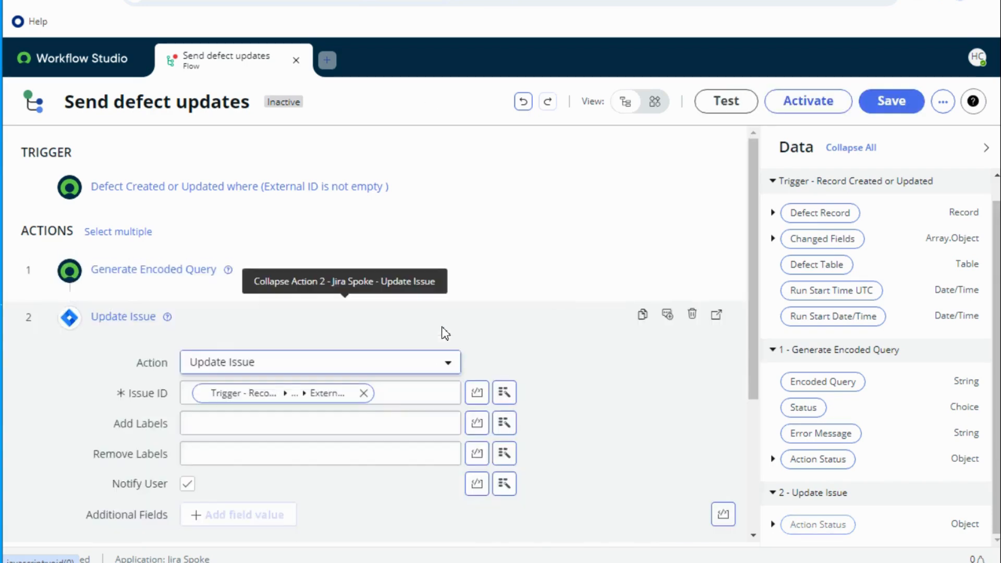
scroll(down, 3)
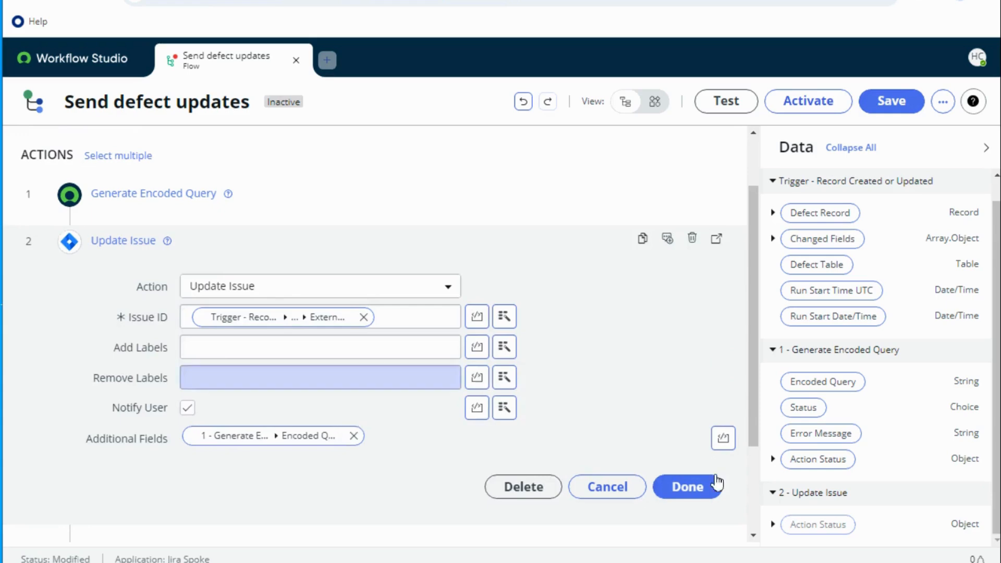
click(687, 487)
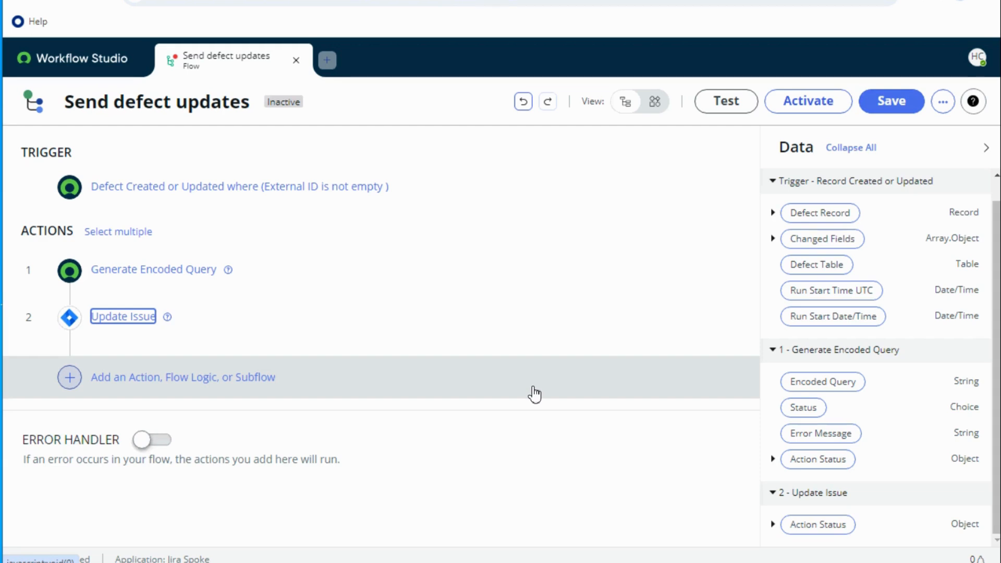
mouse_move(138, 281)
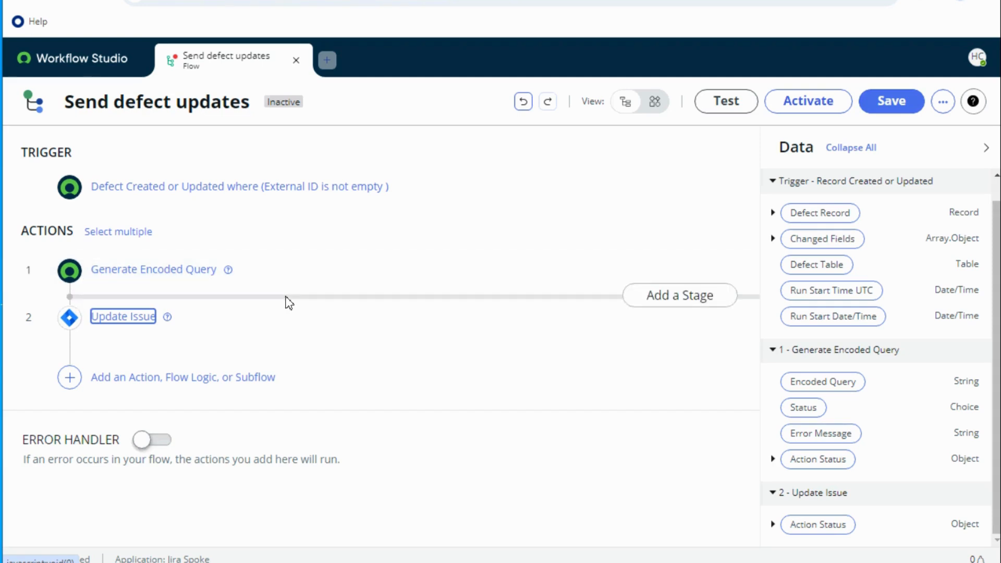
mouse_move(167, 333)
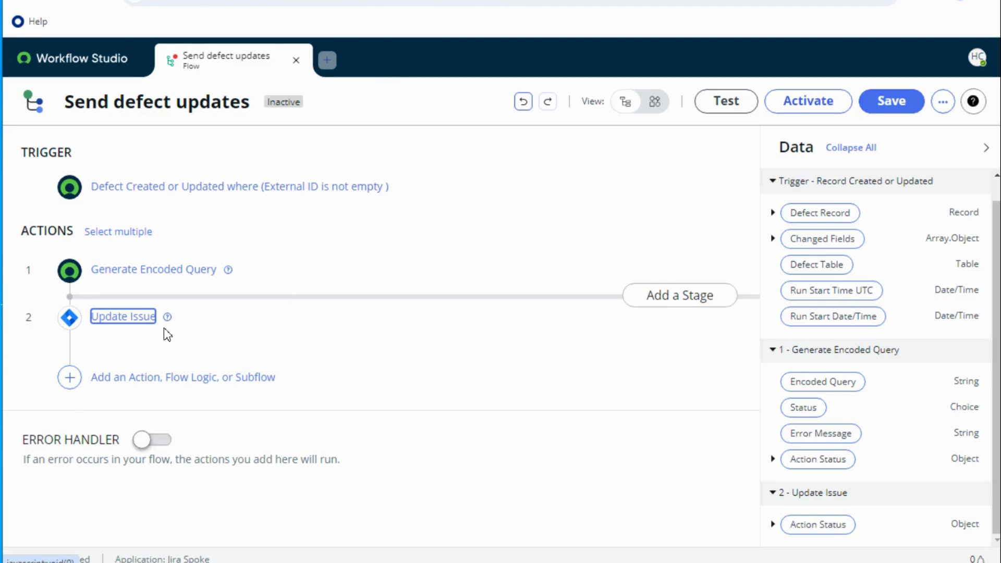
mouse_move(123, 317)
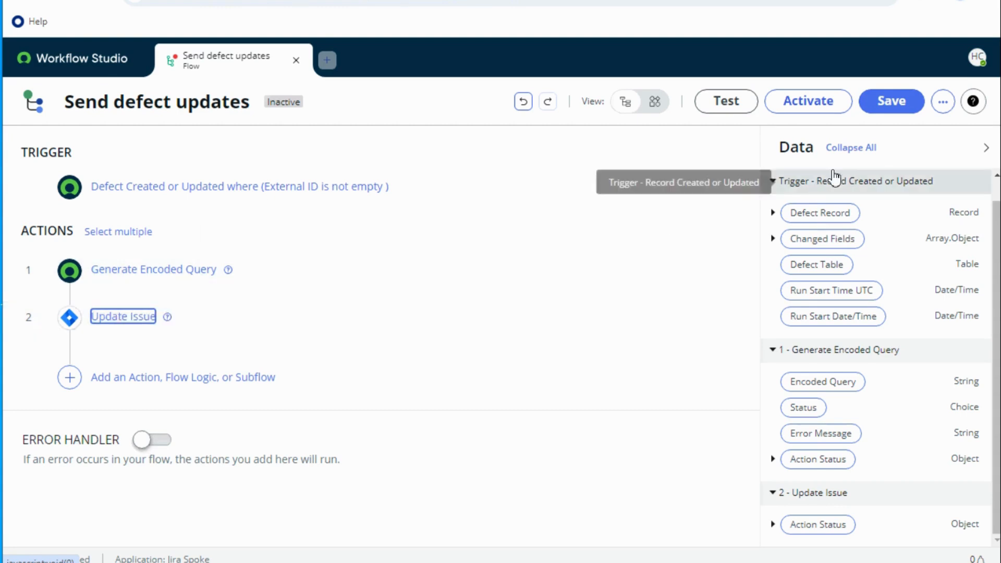
mouse_move(891, 101)
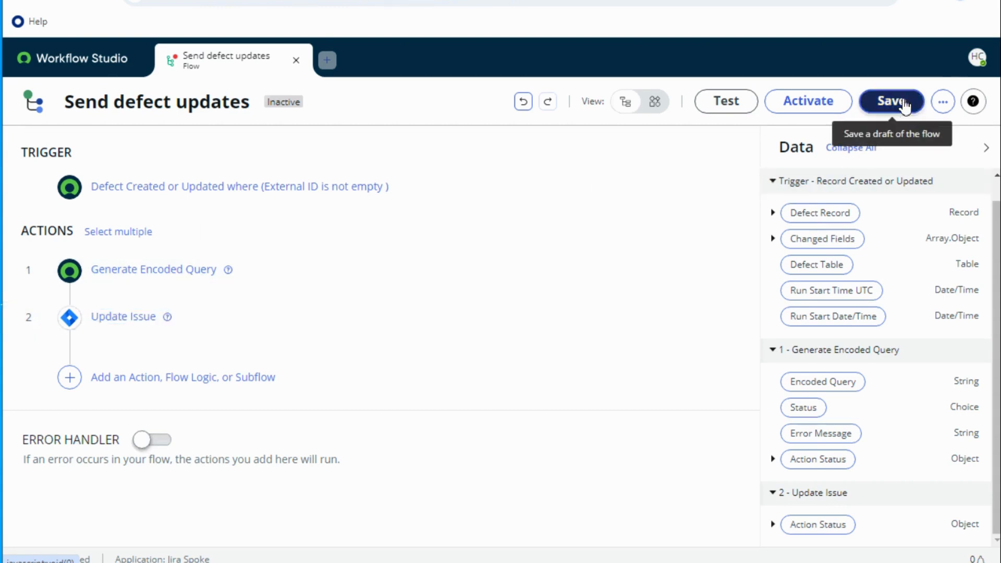
- Save the Send defect updates flow and confirm its activation
click(891, 101)
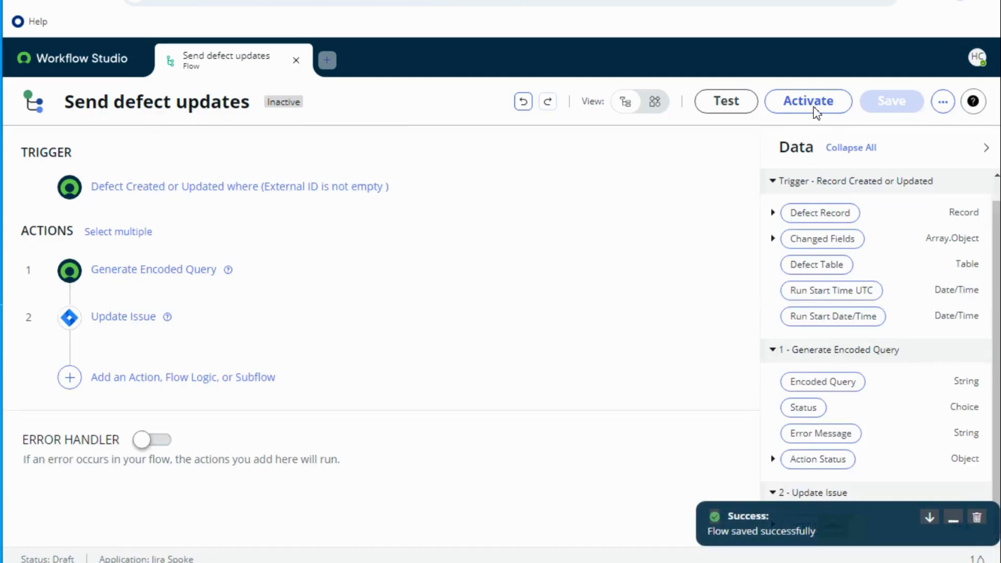
click(808, 101)
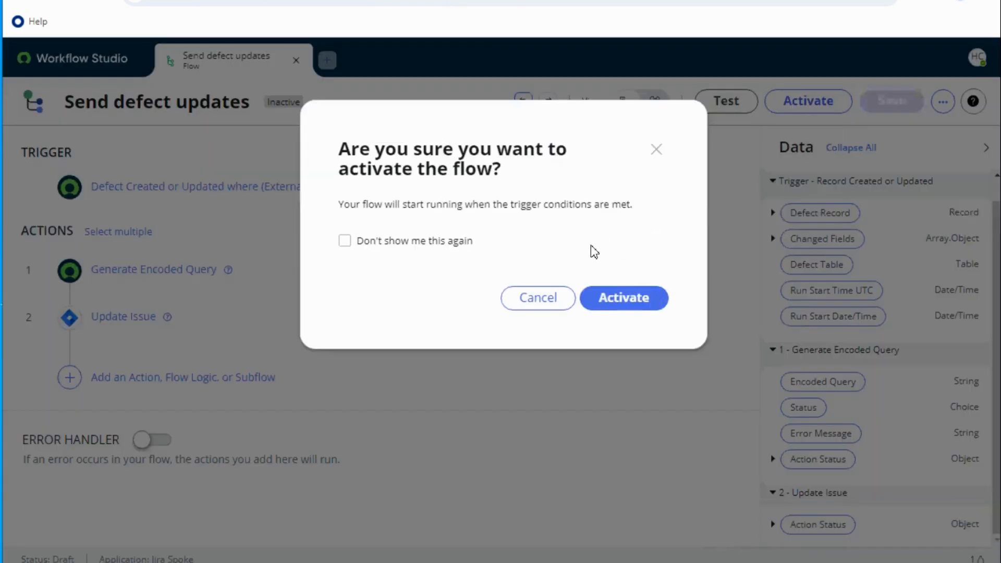
click(623, 298)
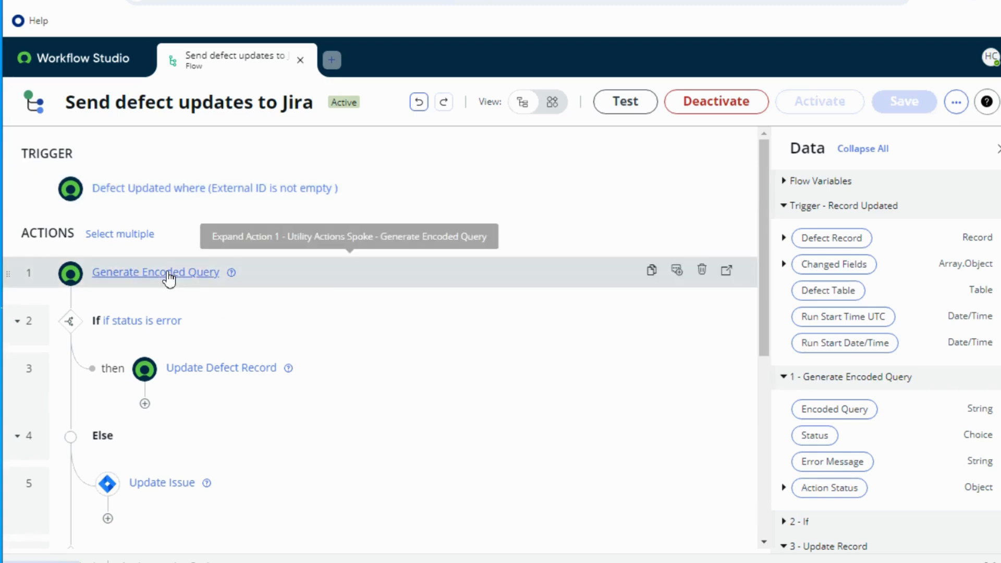
mouse_move(164, 332)
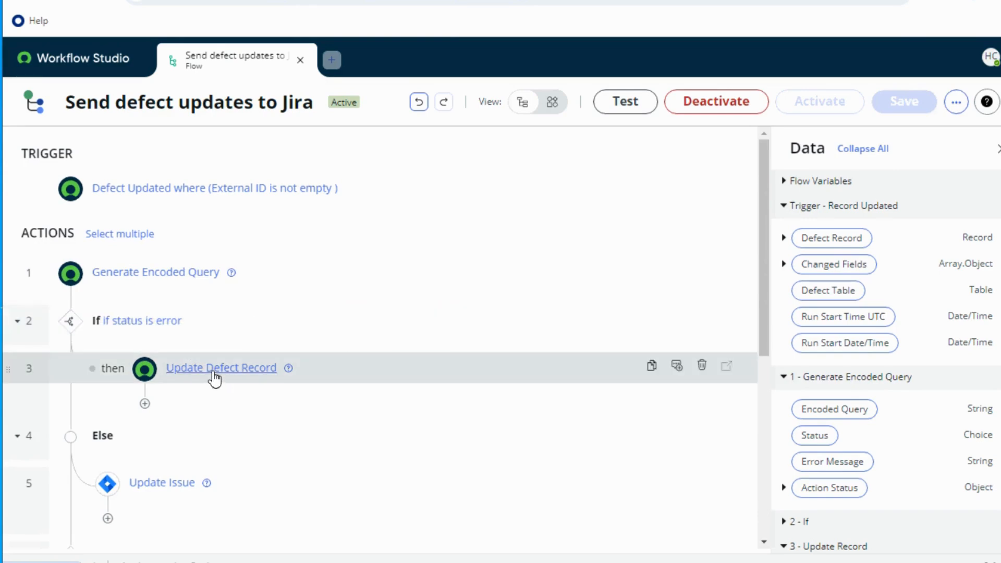
click(221, 367)
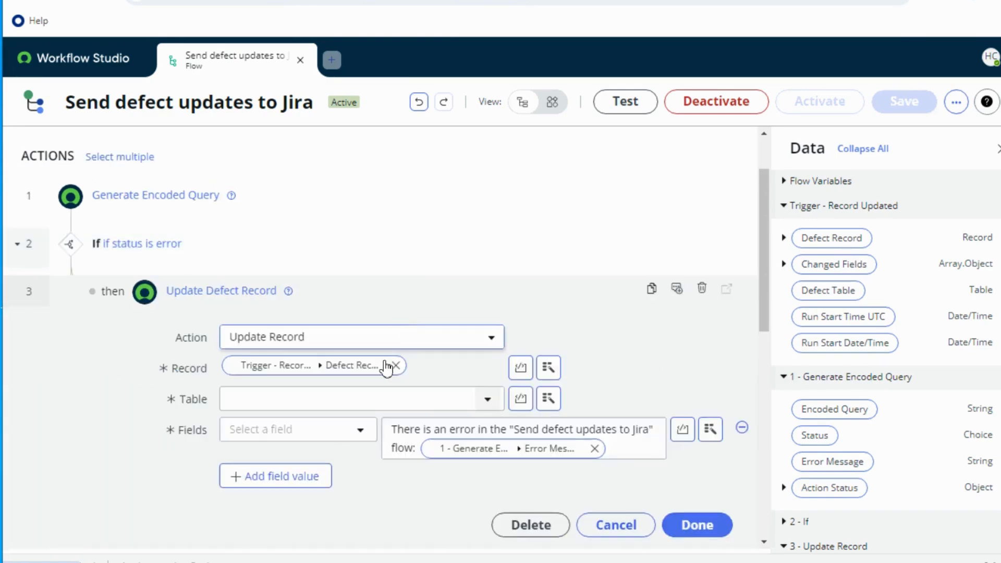
scroll(down, 3)
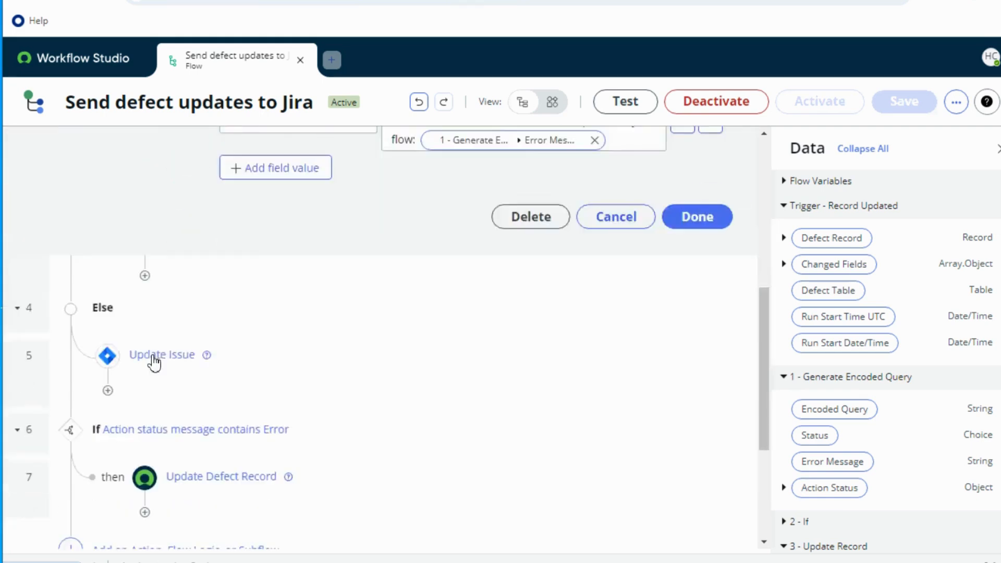
click(696, 217)
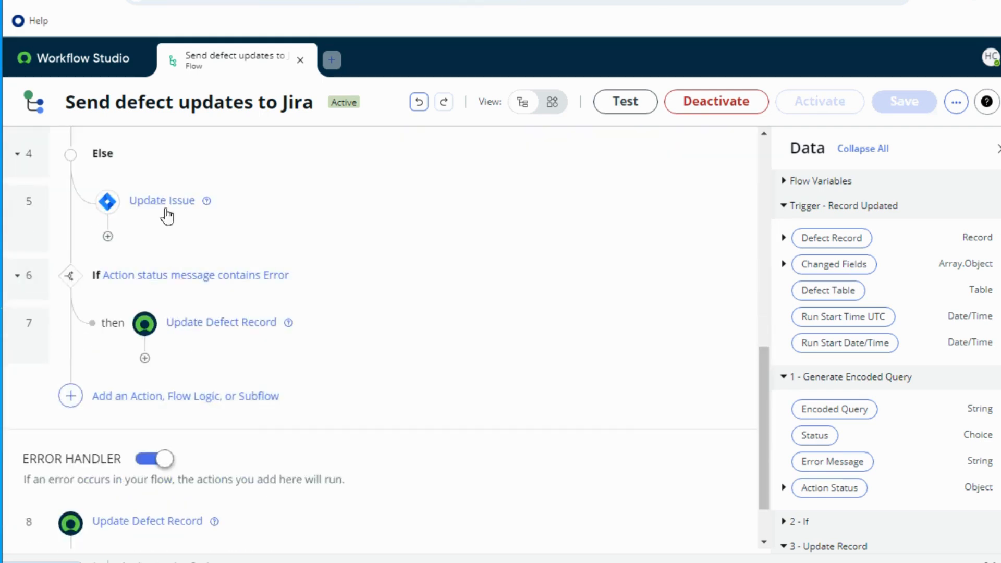
mouse_move(191, 275)
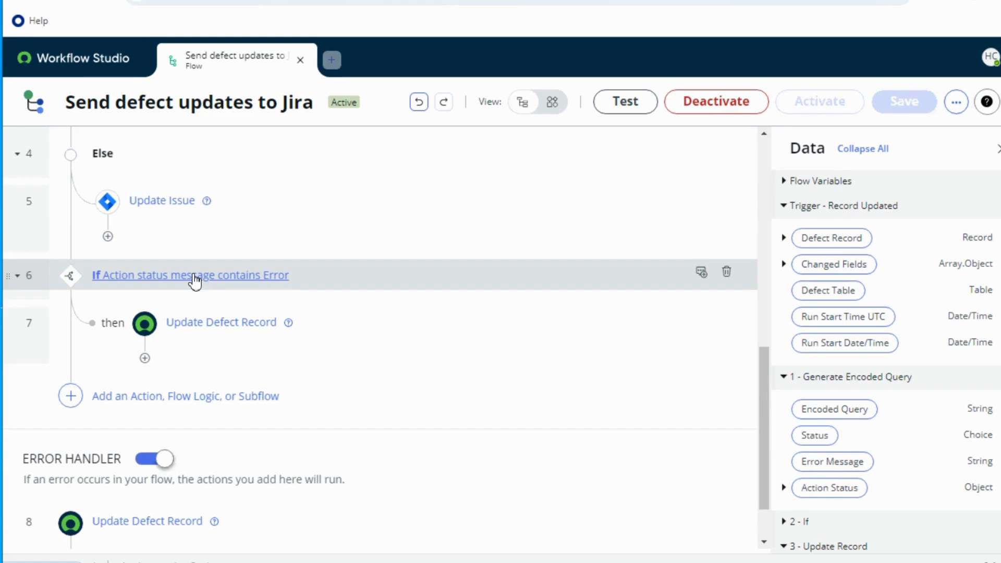
mouse_move(219, 297)
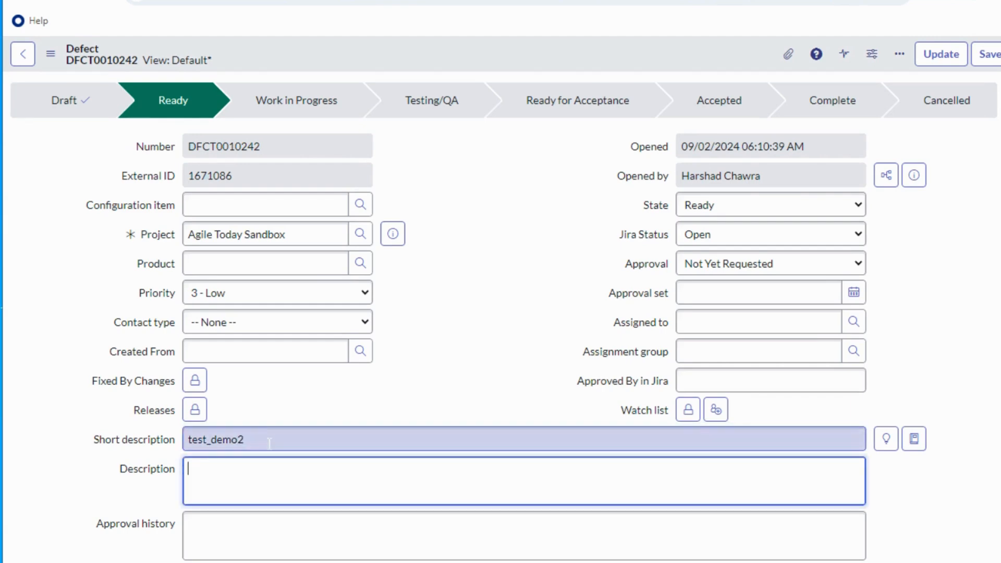
- Enter test_demo2 as the defect's short description
text(test_demo2)
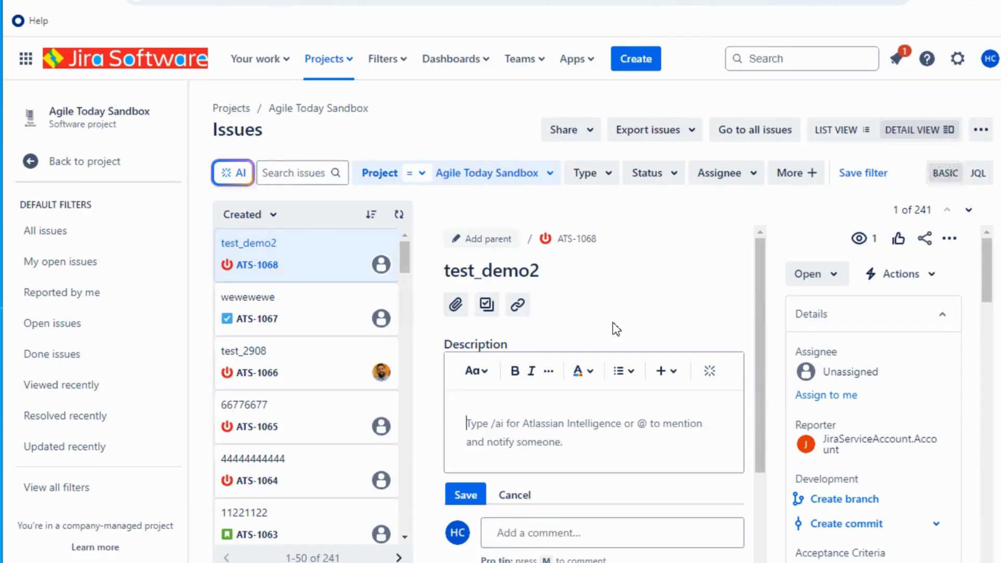
- Confirm Jira issue ATS-1068 test_demo2 shows description test_desc_demo2, then close the editor
click(492, 271)
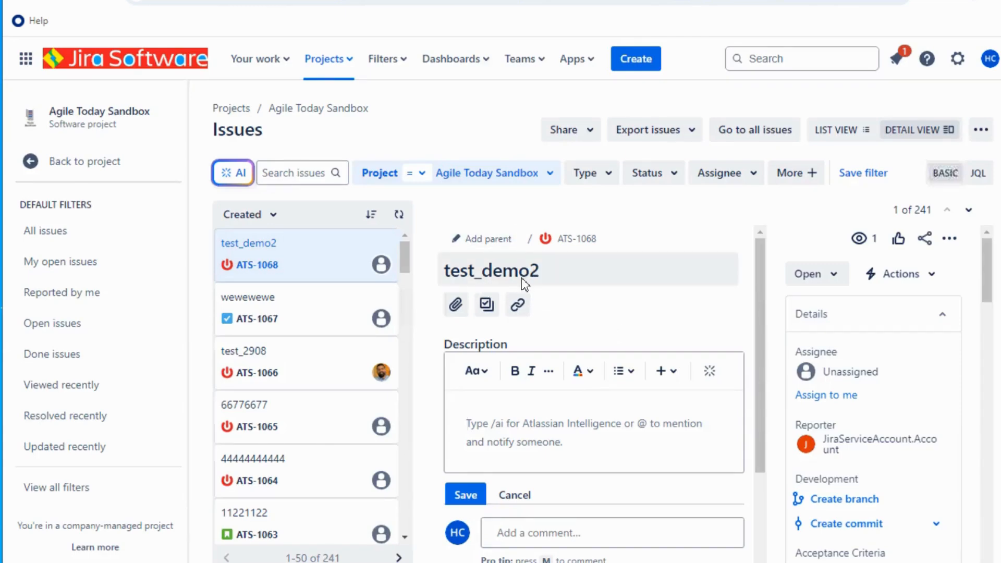
mouse_move(651, 347)
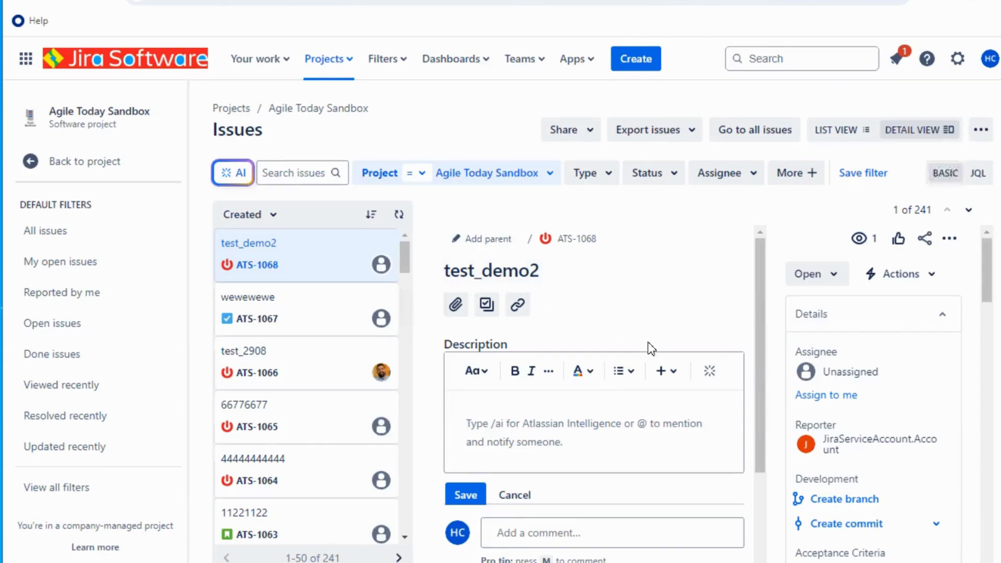
click(465, 495)
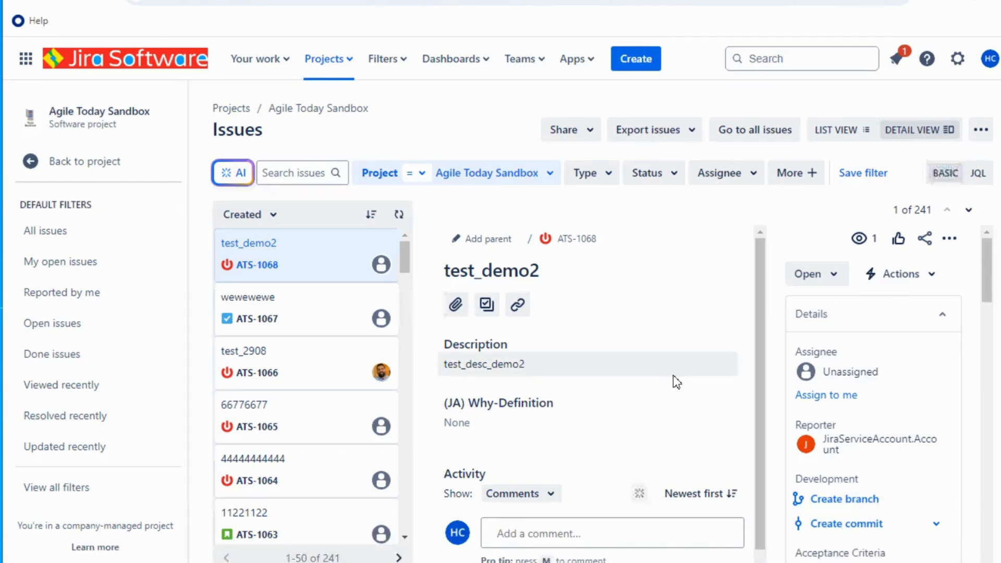
mouse_move(536, 385)
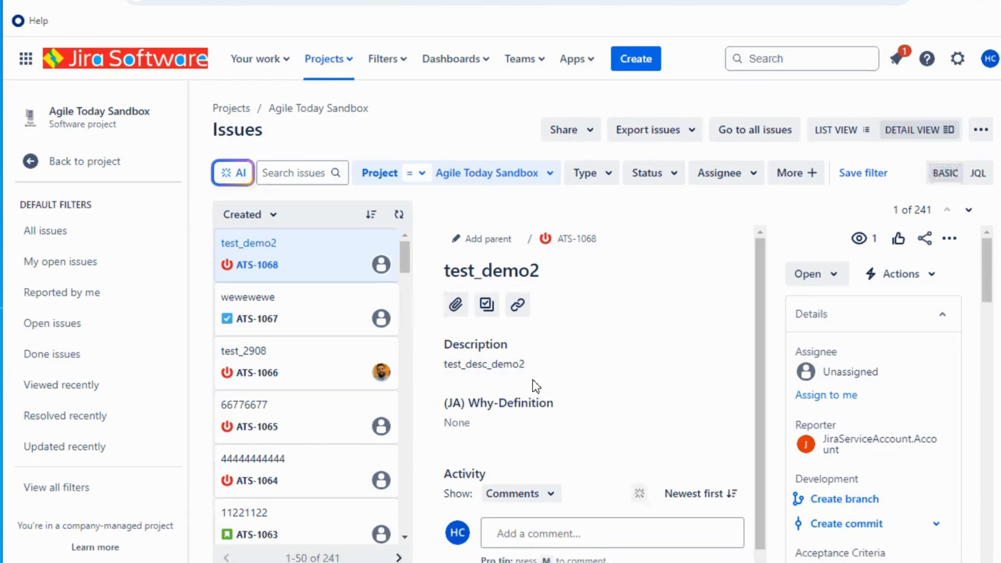